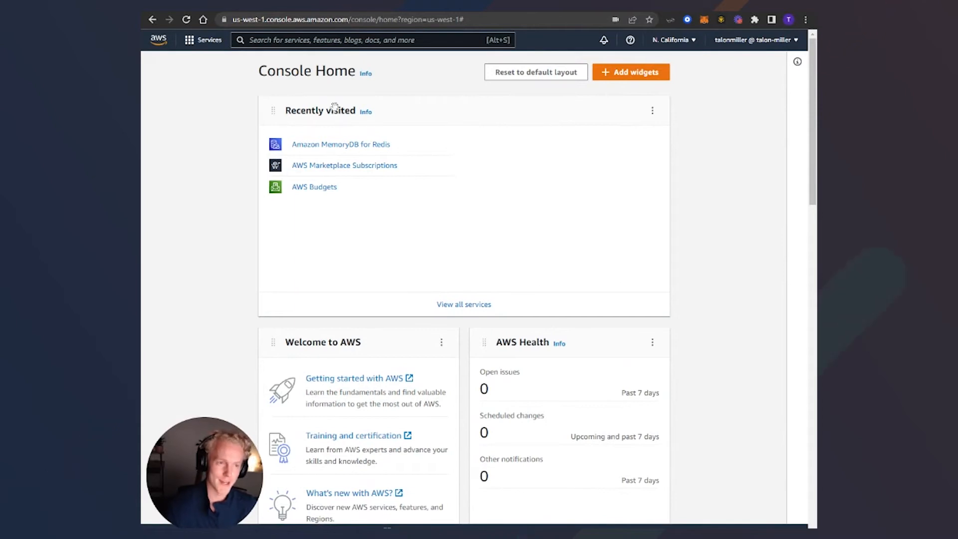
# - Search 'redis enterprise', filter to Marketplace results and open the Flexible Pay-as-You-Go listing
pyautogui.write('redis')
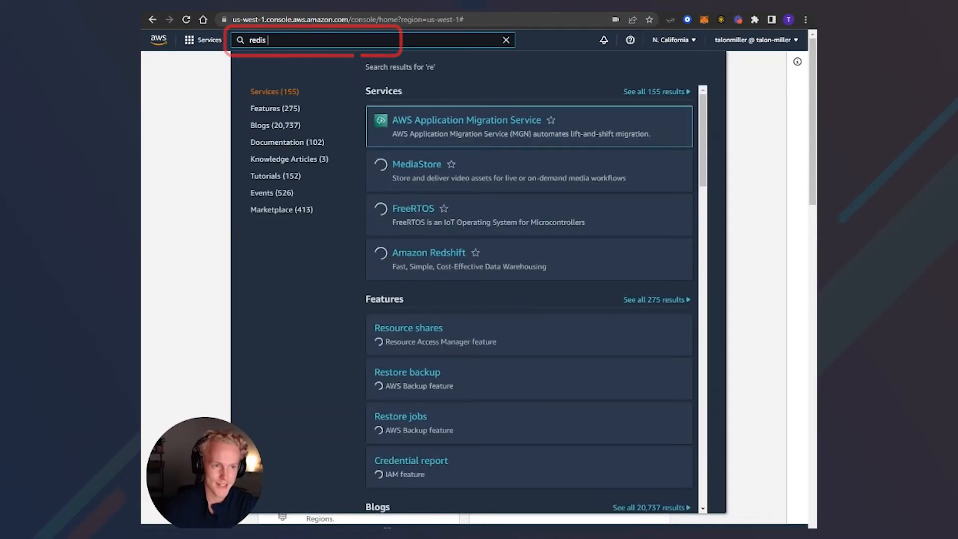
pyautogui.write('enterprise')
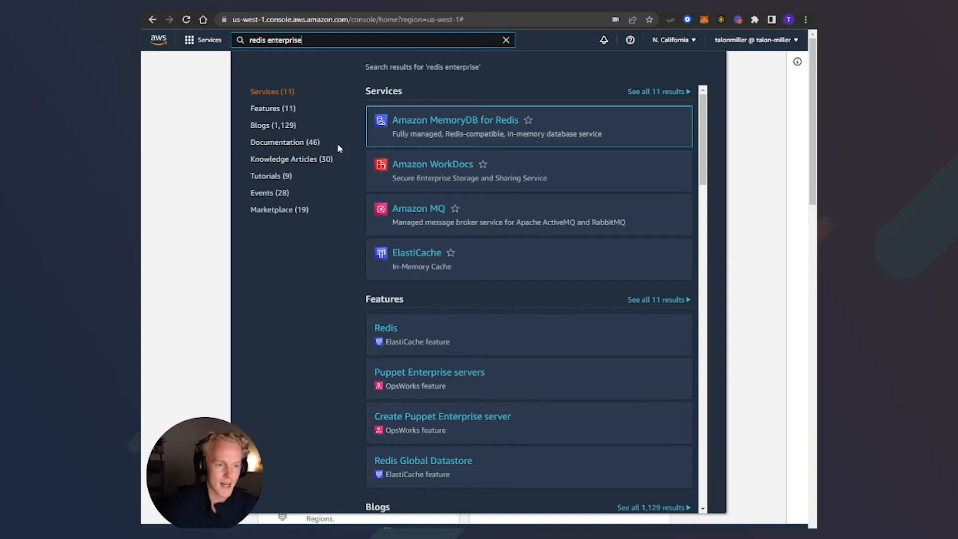
pyautogui.click(280, 210)
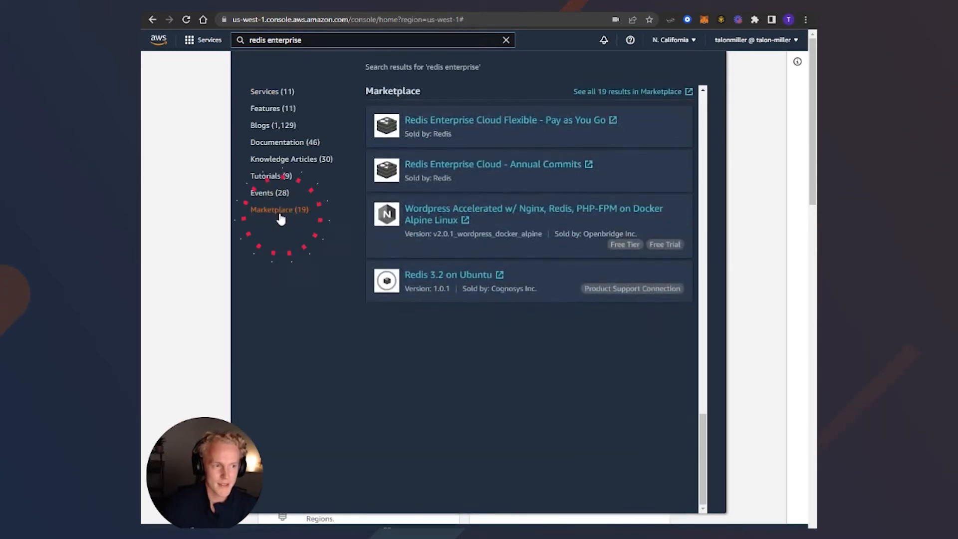
pyautogui.click(505, 120)
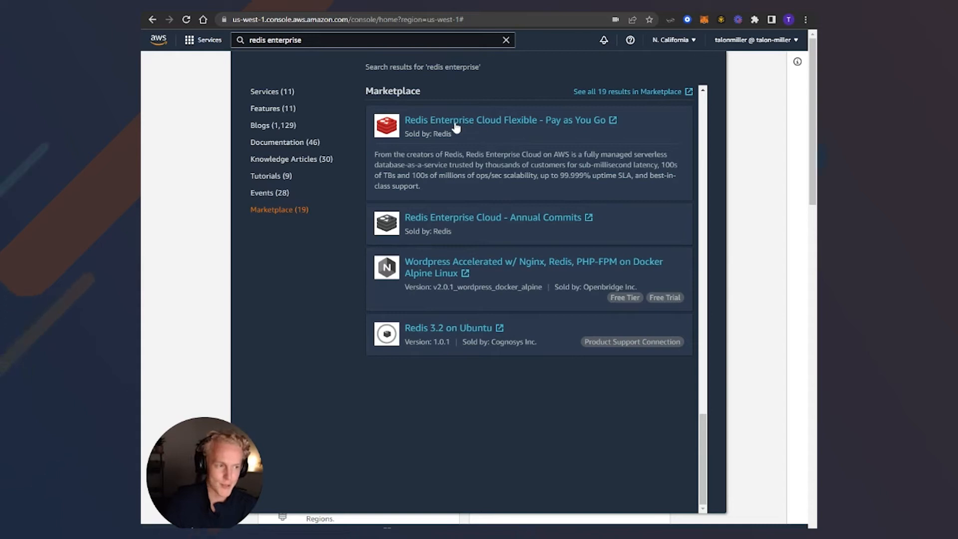
pyautogui.click(505, 120)
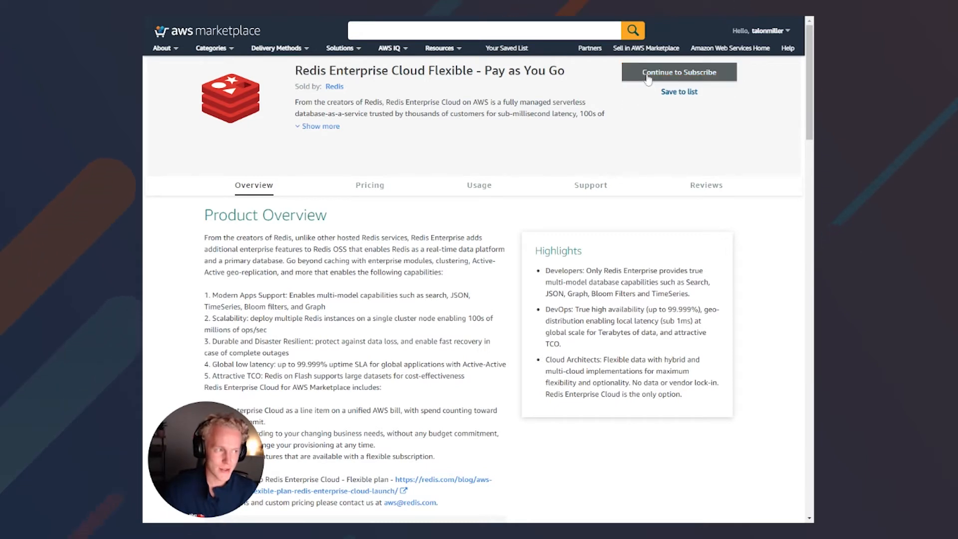
# - Subscribe to Redis Enterprise Cloud Flexible and start account setup on the Redis site
pyautogui.click(678, 71)
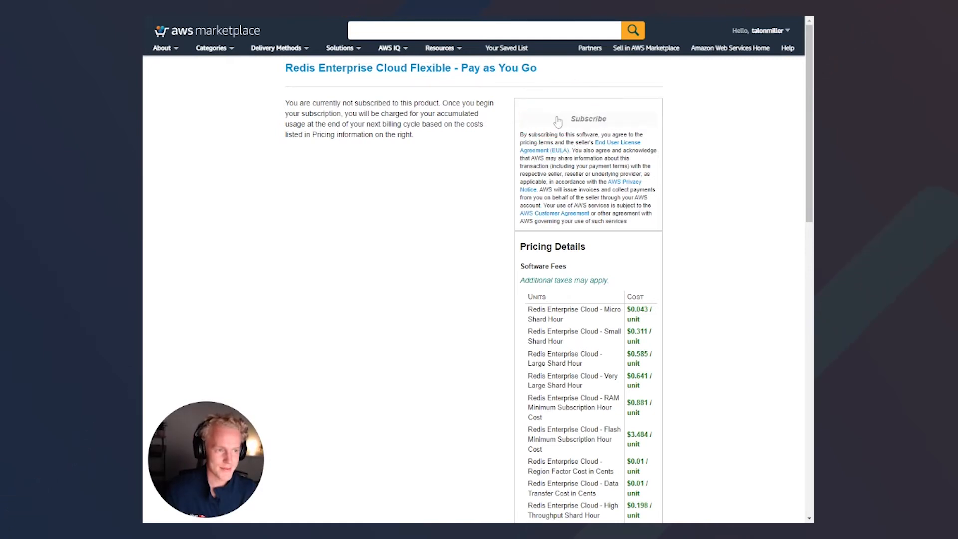
pyautogui.click(587, 118)
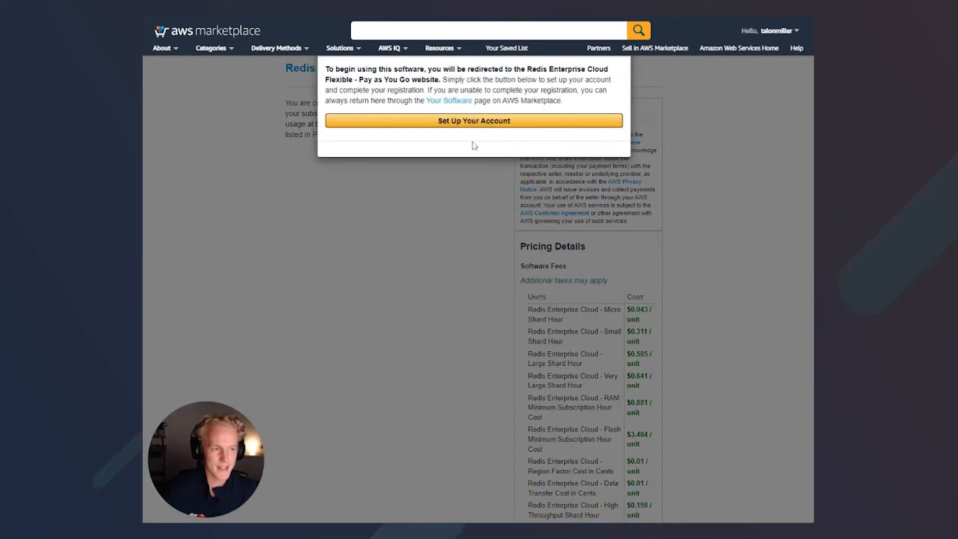
pyautogui.moveTo(404, 138)
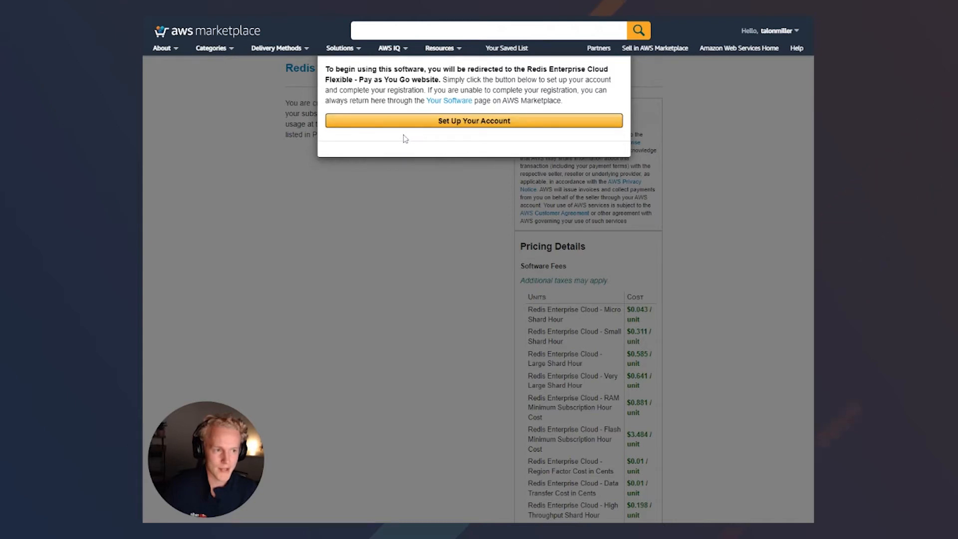
pyautogui.click(473, 121)
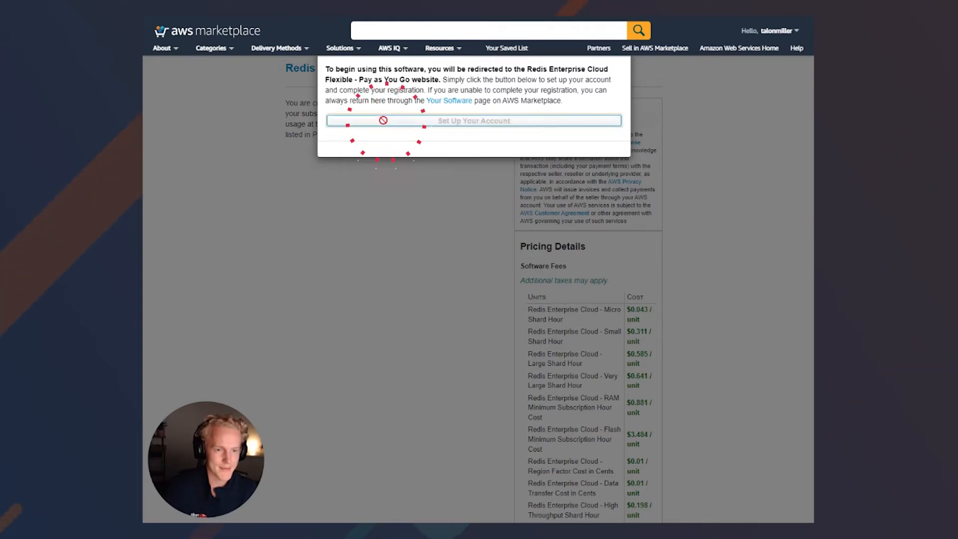
pyautogui.click(473, 121)
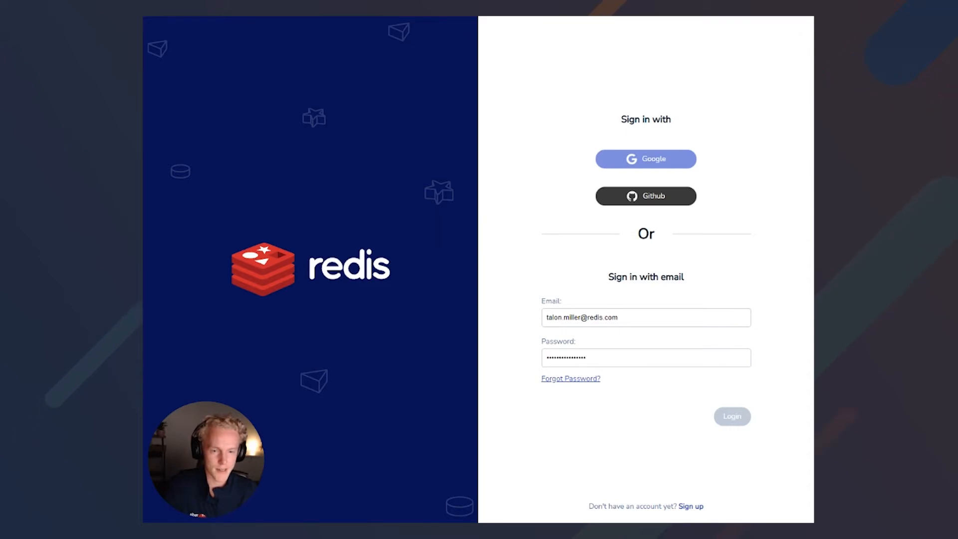
pyautogui.moveTo(350, 114)
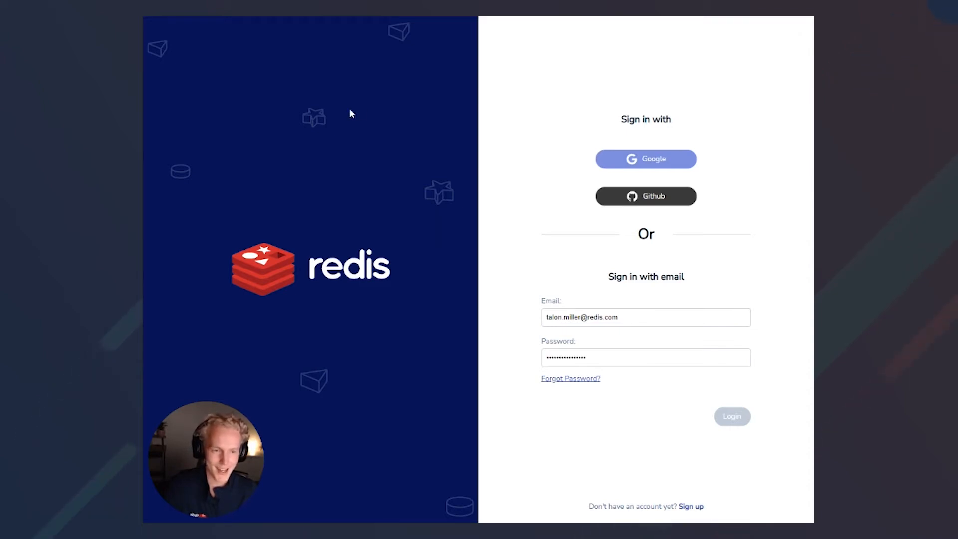
pyautogui.moveTo(312, 88)
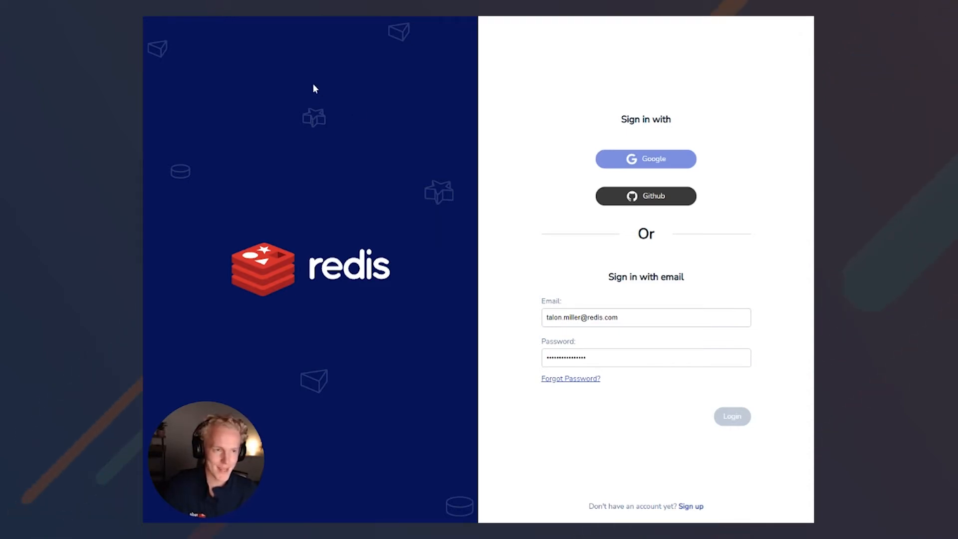
# - Sign in with the email credentials and create the free AWS database in US East
pyautogui.click(731, 417)
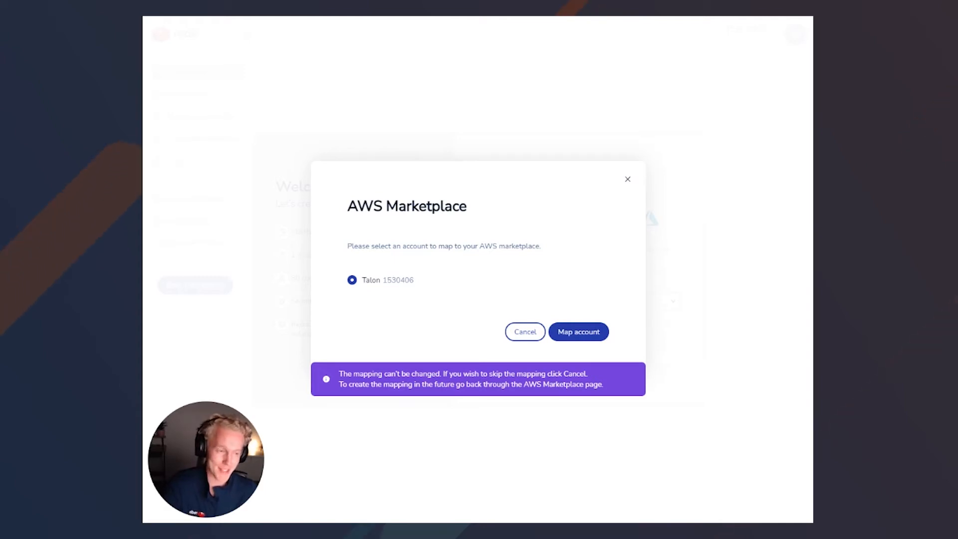
pyautogui.moveTo(557, 251)
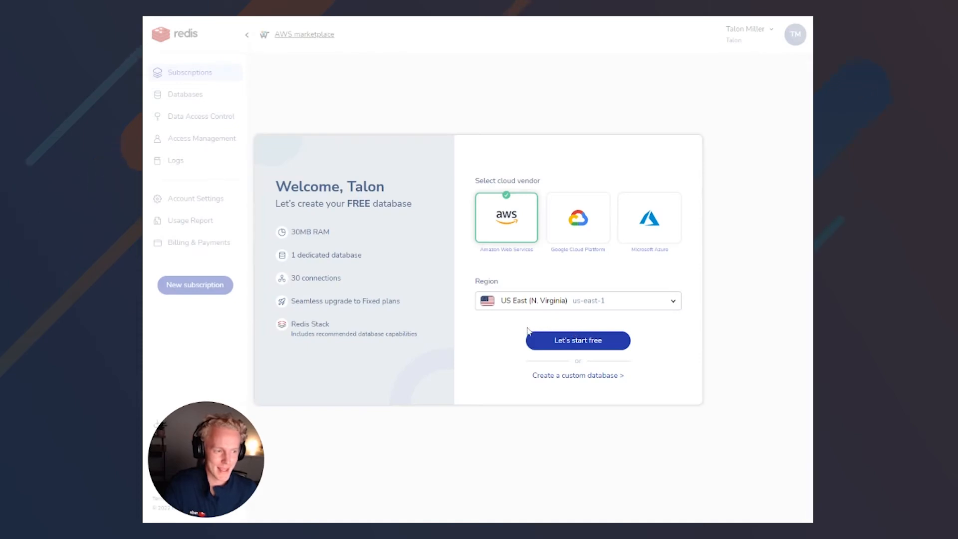
pyautogui.moveTo(530, 354)
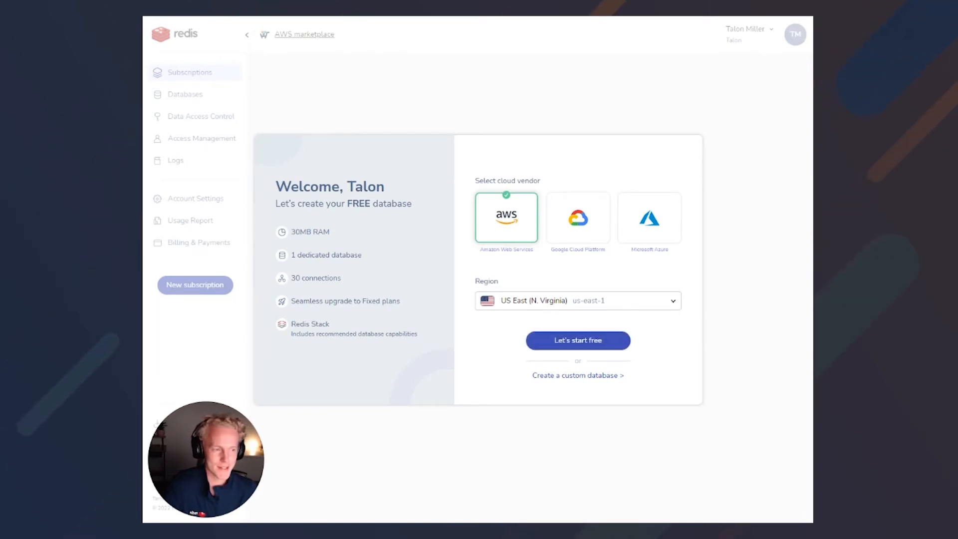
pyautogui.click(576, 341)
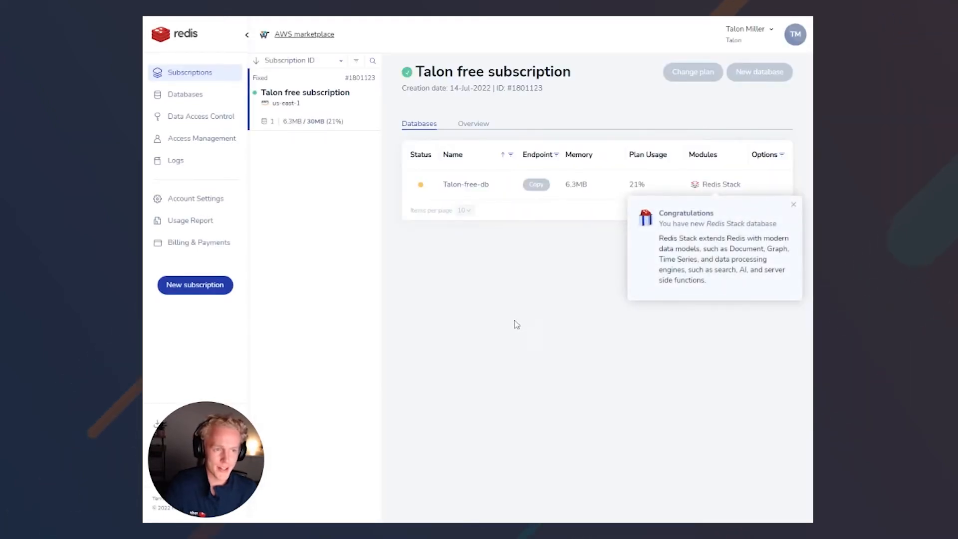
pyautogui.moveTo(490, 310)
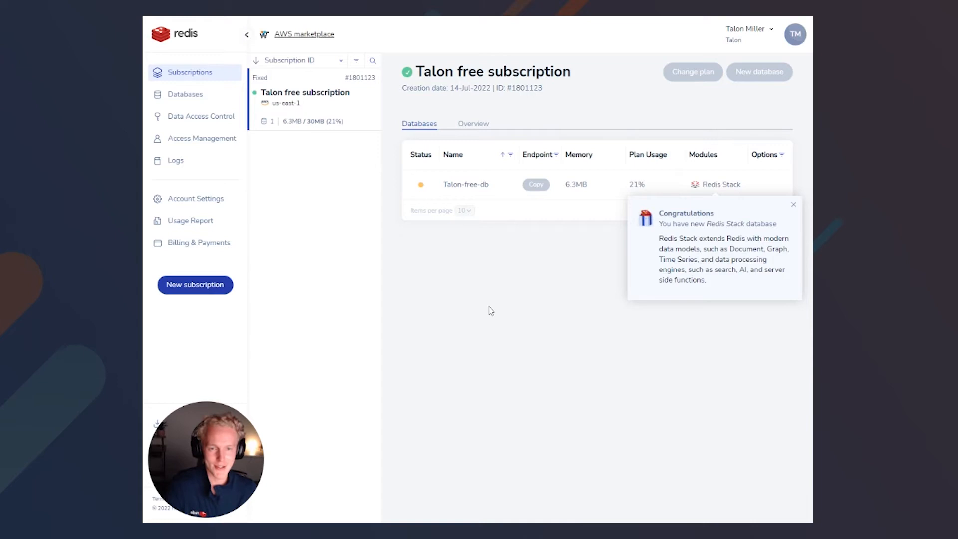
pyautogui.moveTo(490, 311)
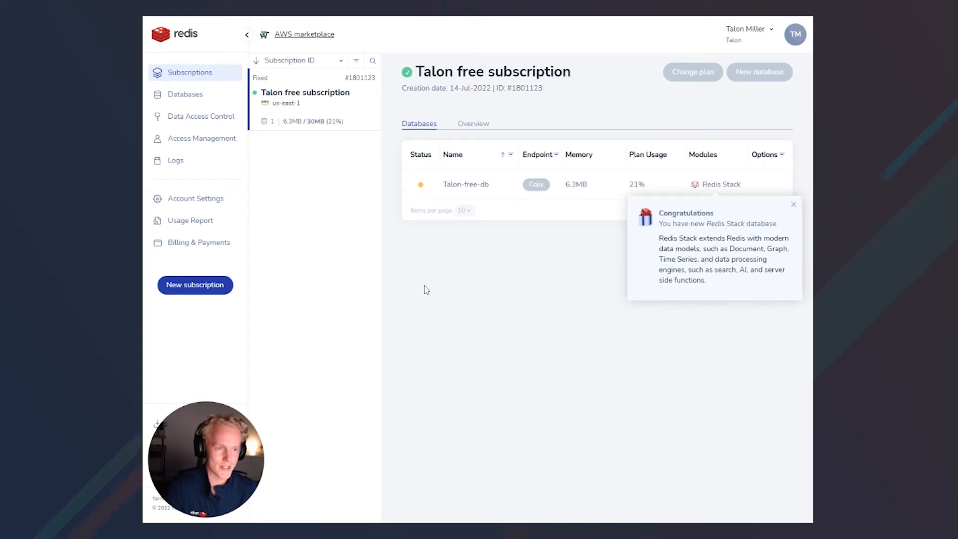
# - Dismiss the Congratulations notice once the free database is active
pyautogui.click(794, 204)
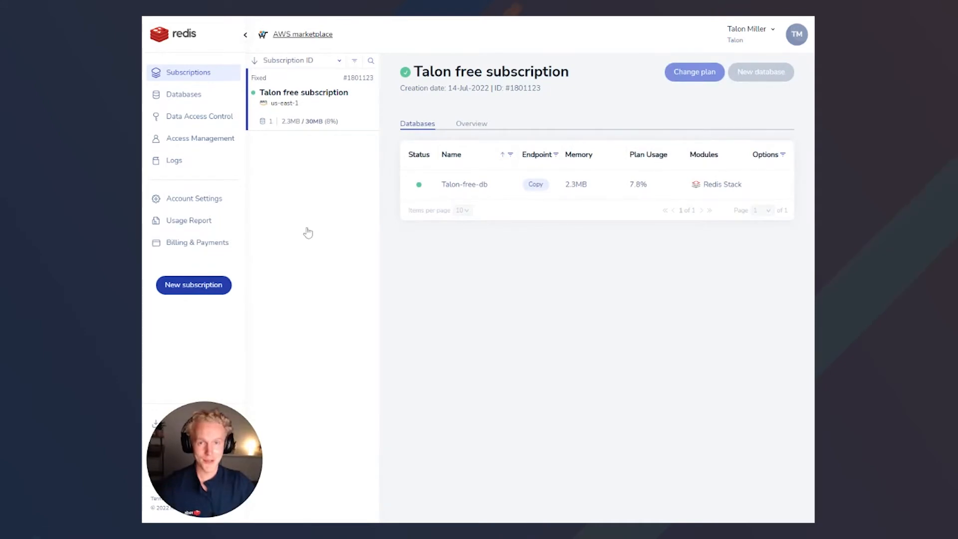
# - Start a Flexible subscription named 'Talon Subscription Test' and reveal its advanced options
pyautogui.click(192, 285)
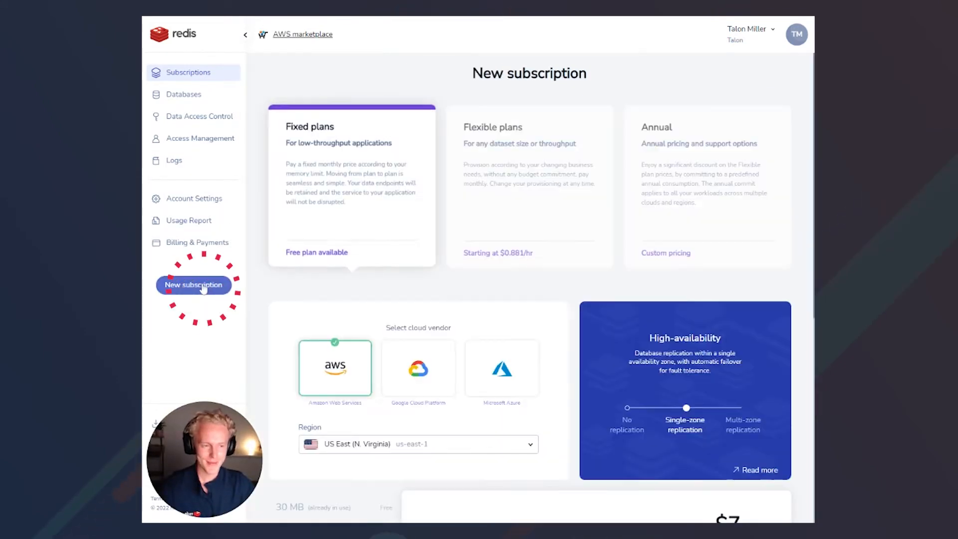
pyautogui.click(529, 183)
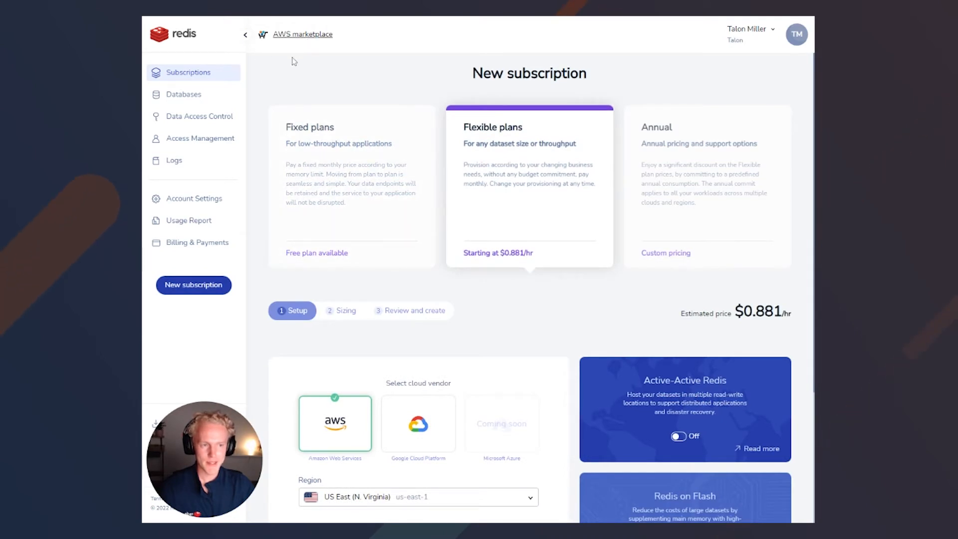
pyautogui.scroll(-3)
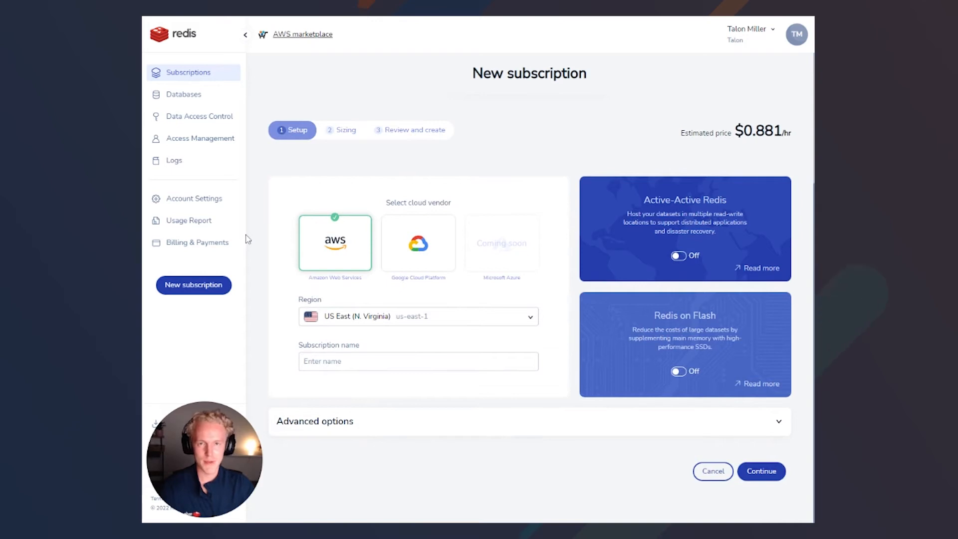
pyautogui.moveTo(266, 252)
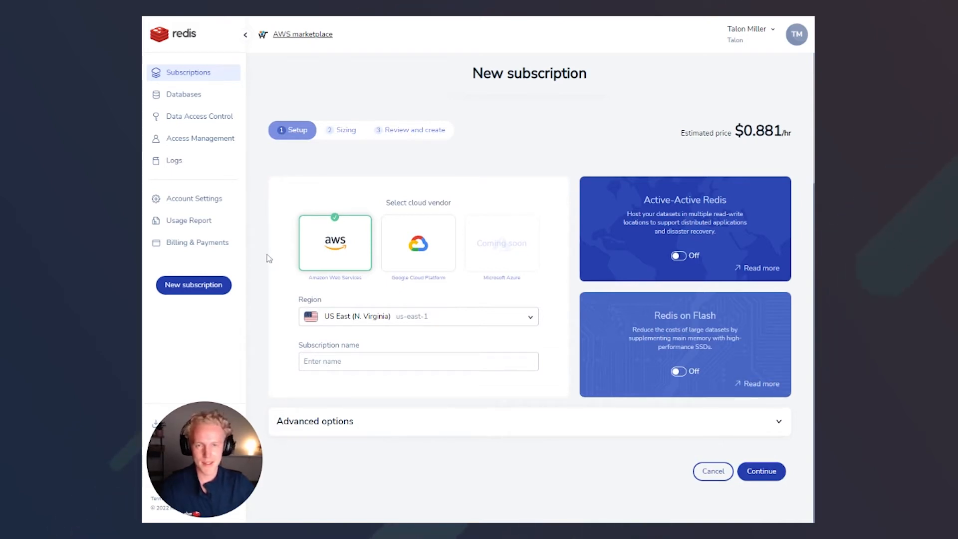
pyautogui.click(418, 317)
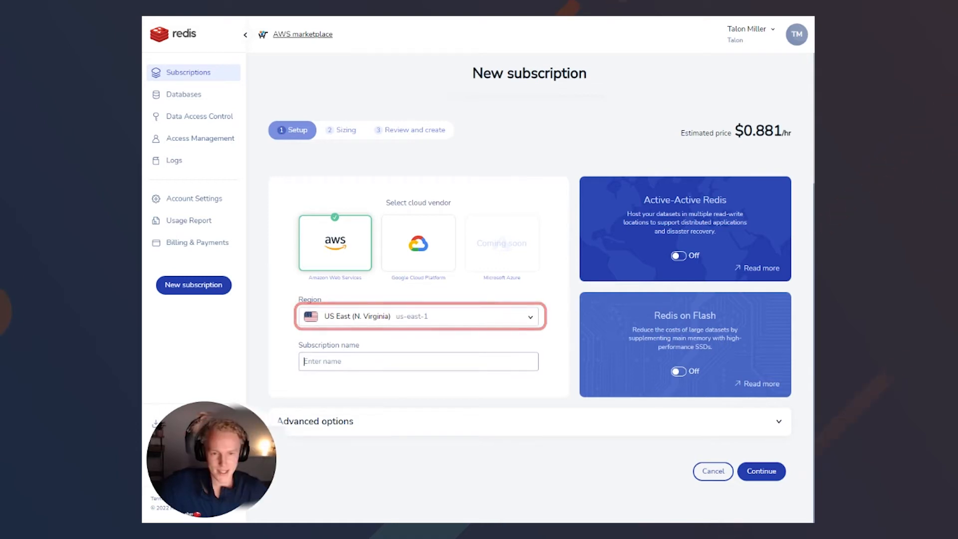
pyautogui.write('Talon Subscription Test')
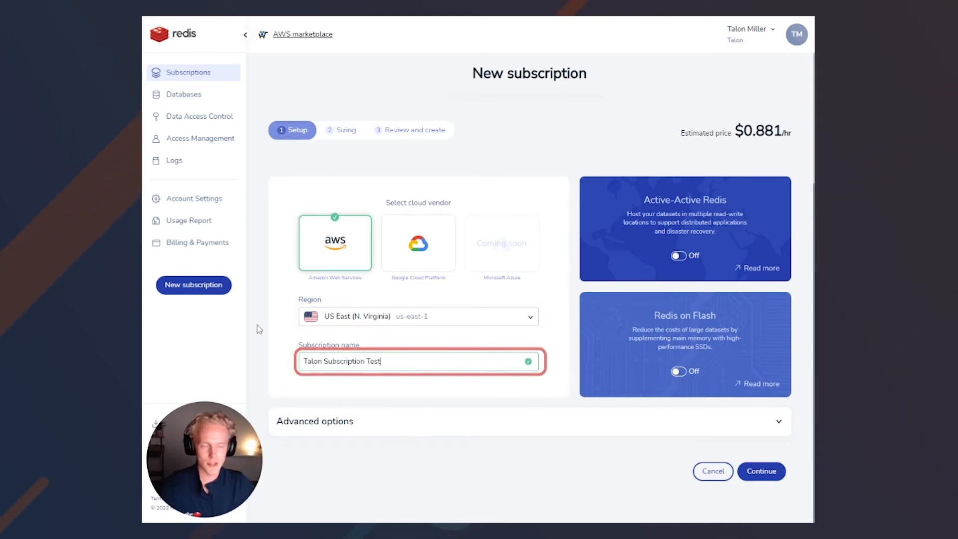
pyautogui.click(314, 421)
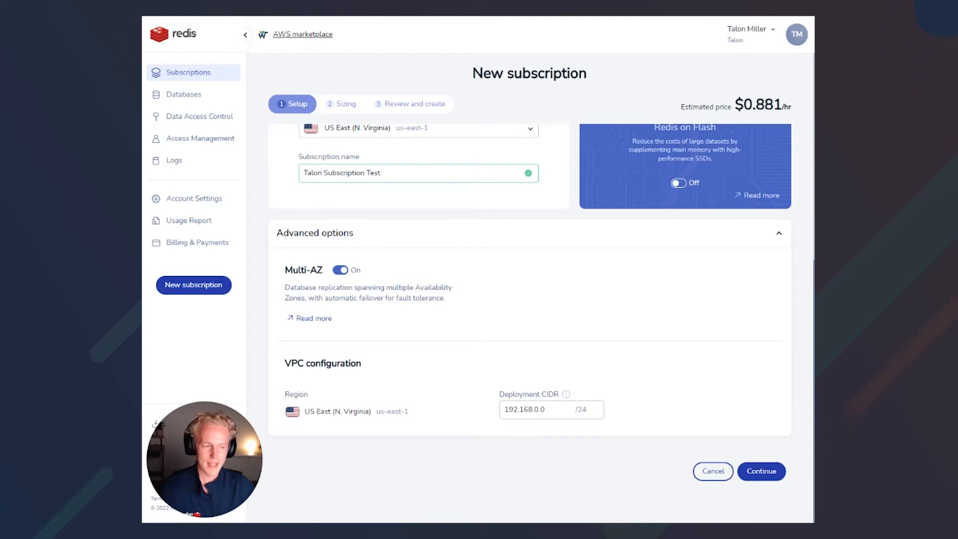
pyautogui.moveTo(283, 348)
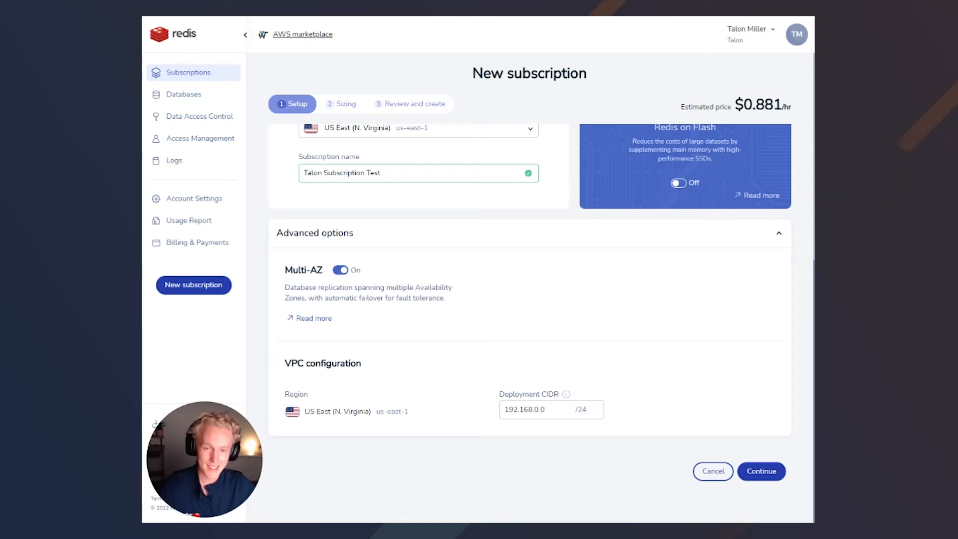
pyautogui.moveTo(244, 328)
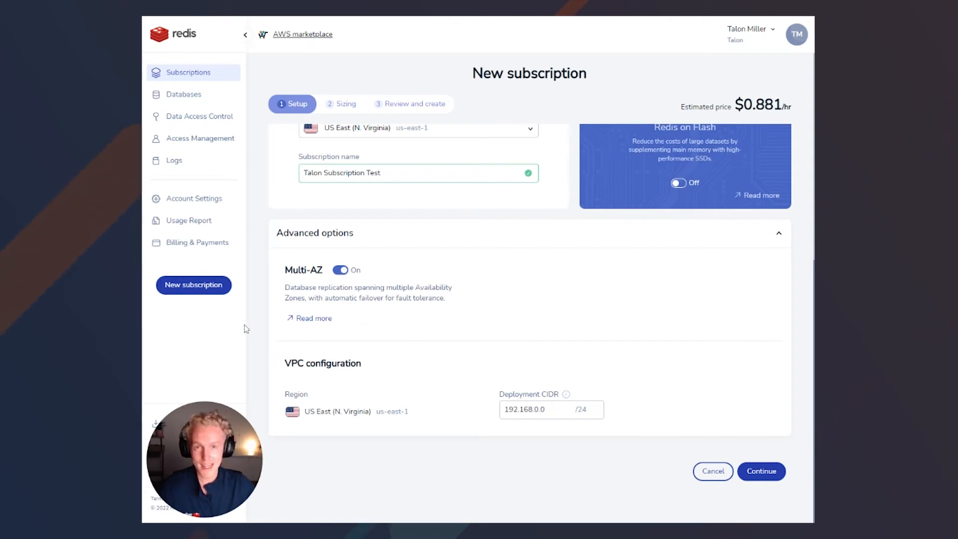
pyautogui.moveTo(249, 321)
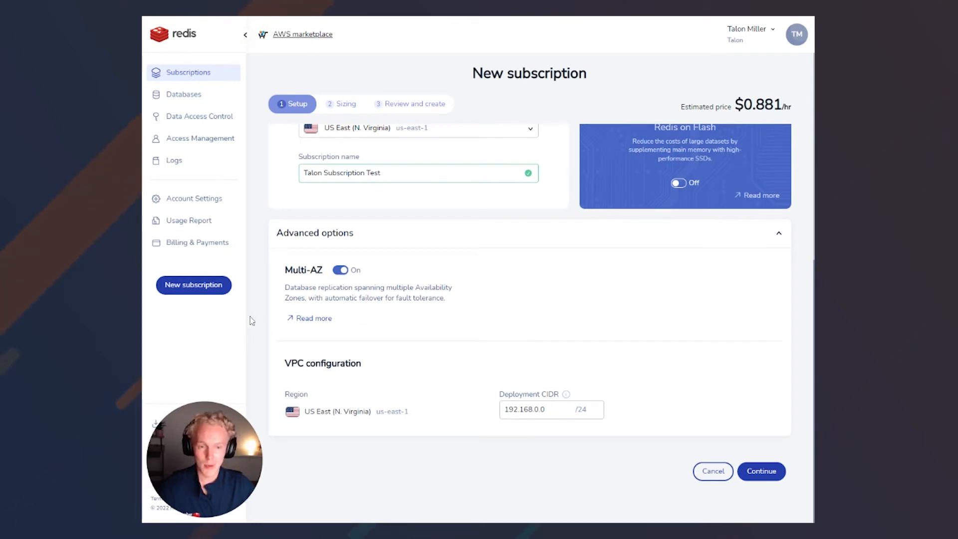
pyautogui.moveTo(219, 312)
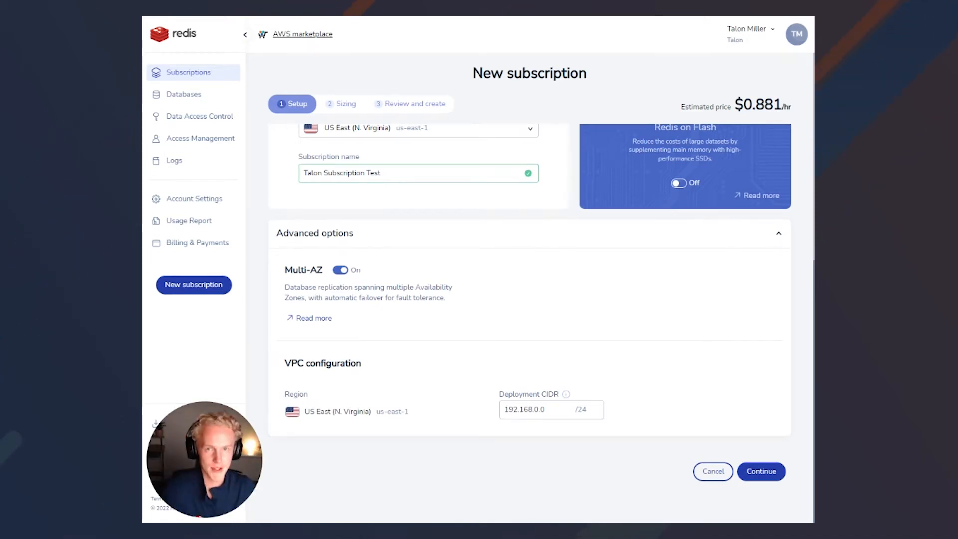
# - Keep Multi-AZ on with deployment CIDR 192.168.0.0/24 and continue to the Sizing step
pyautogui.click(760, 471)
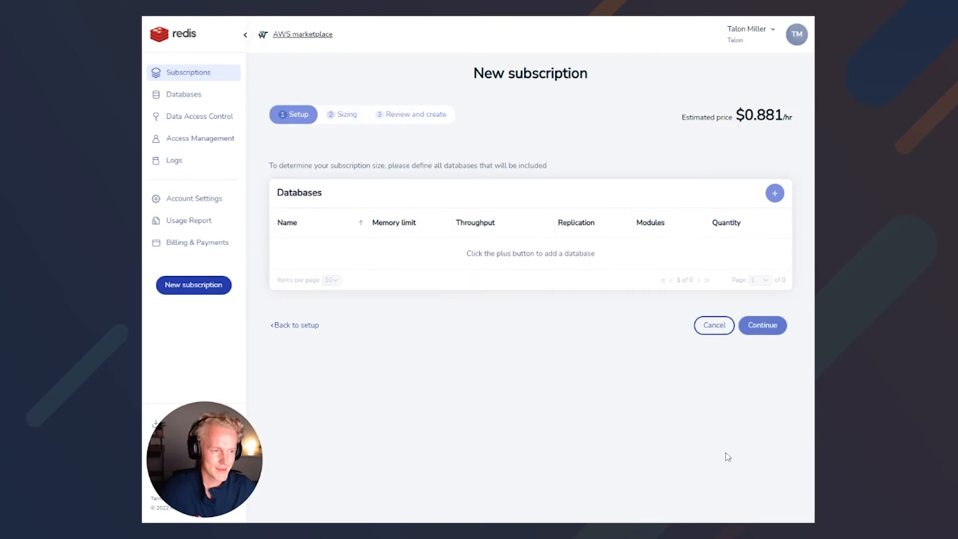
pyautogui.click(761, 325)
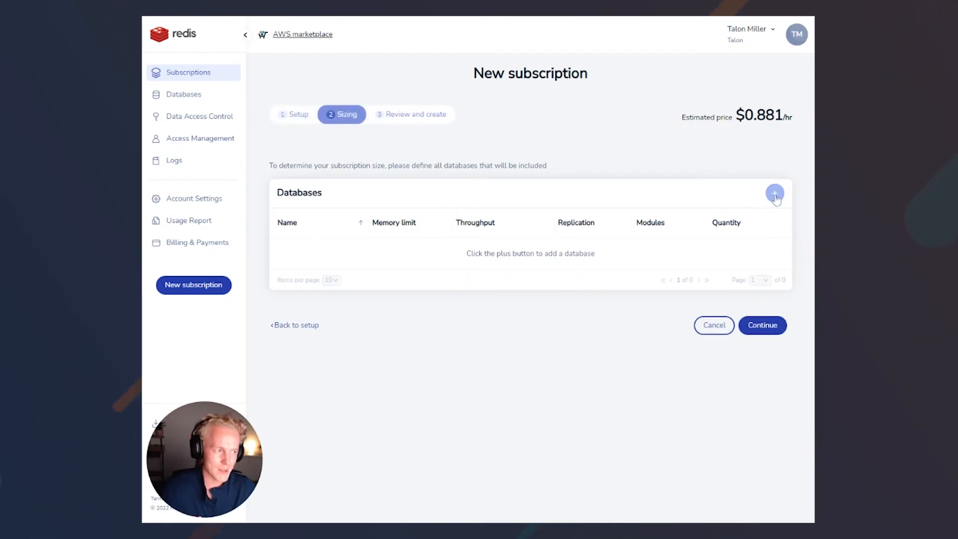
# - Add a database named test-database with throughput measured in shards and advanced settings shown
pyautogui.click(775, 192)
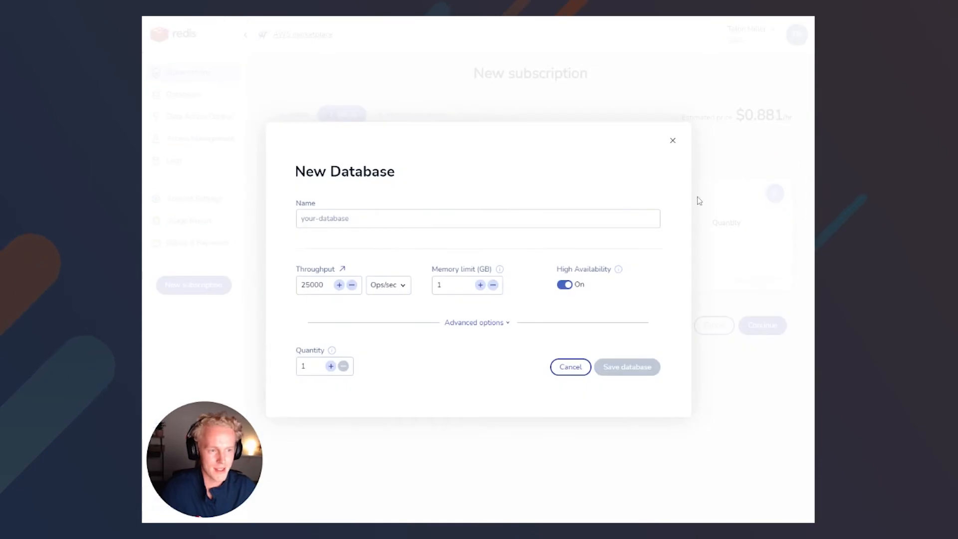
pyautogui.write('test-database')
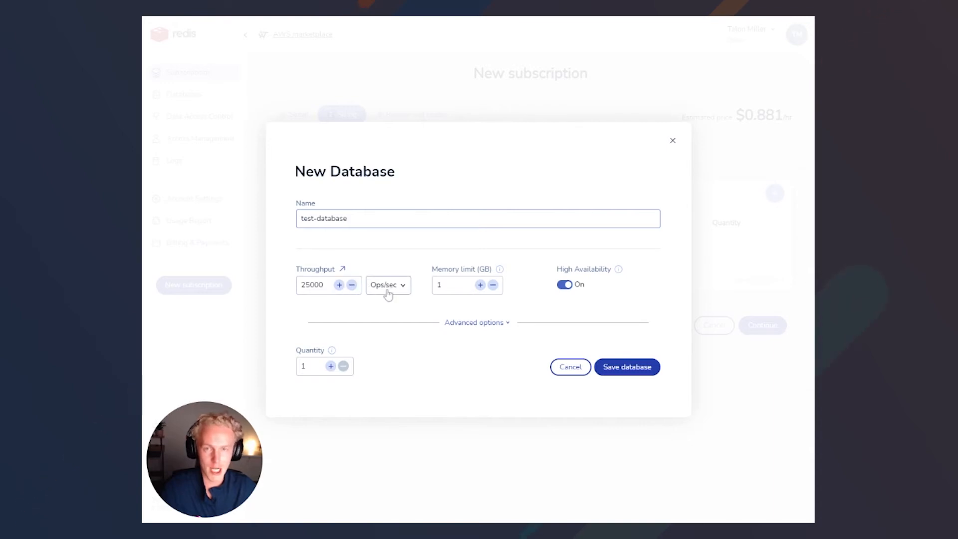
pyautogui.click(387, 284)
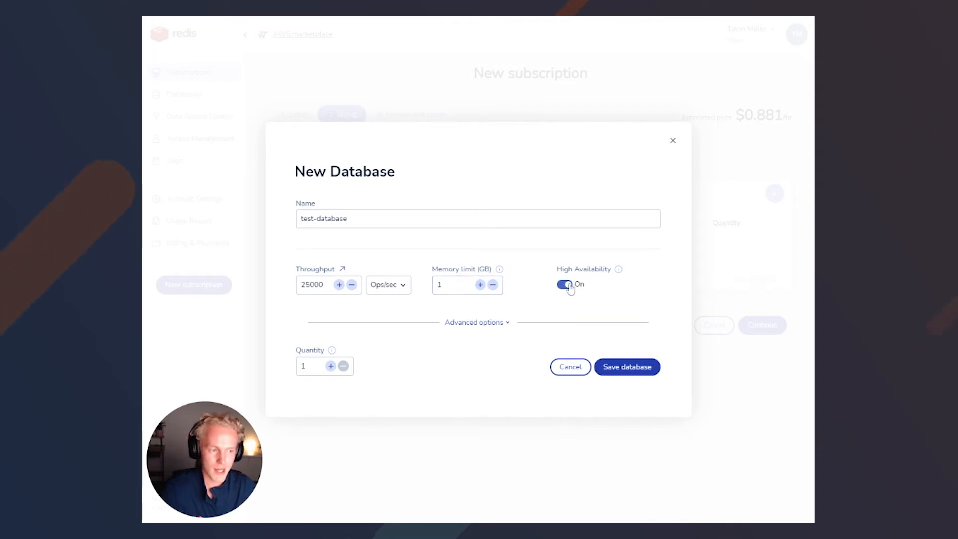
pyautogui.moveTo(499, 319)
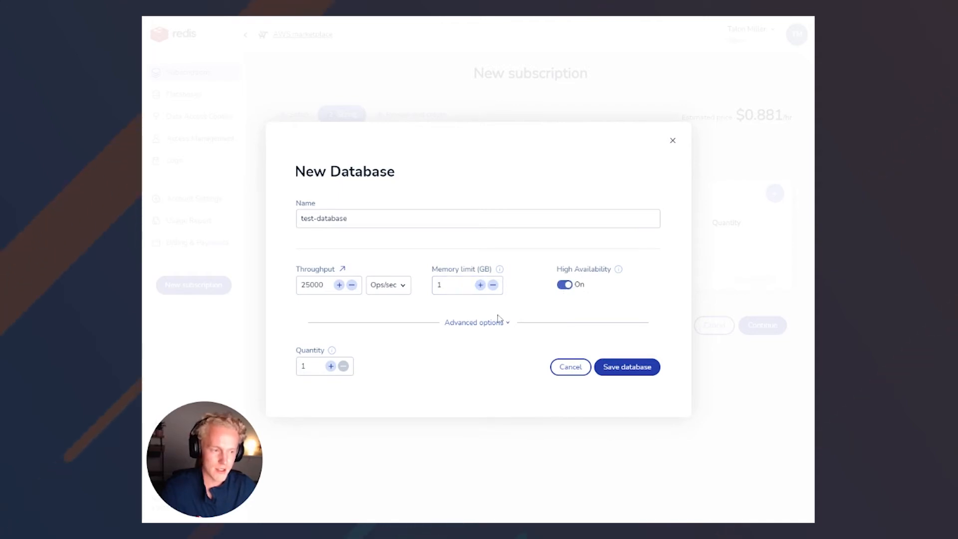
pyautogui.click(475, 323)
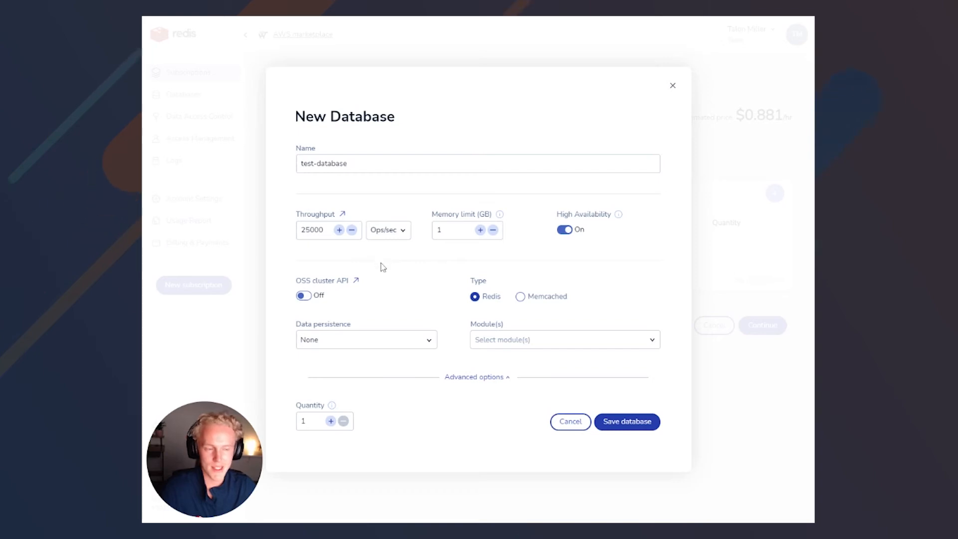
pyautogui.moveTo(373, 285)
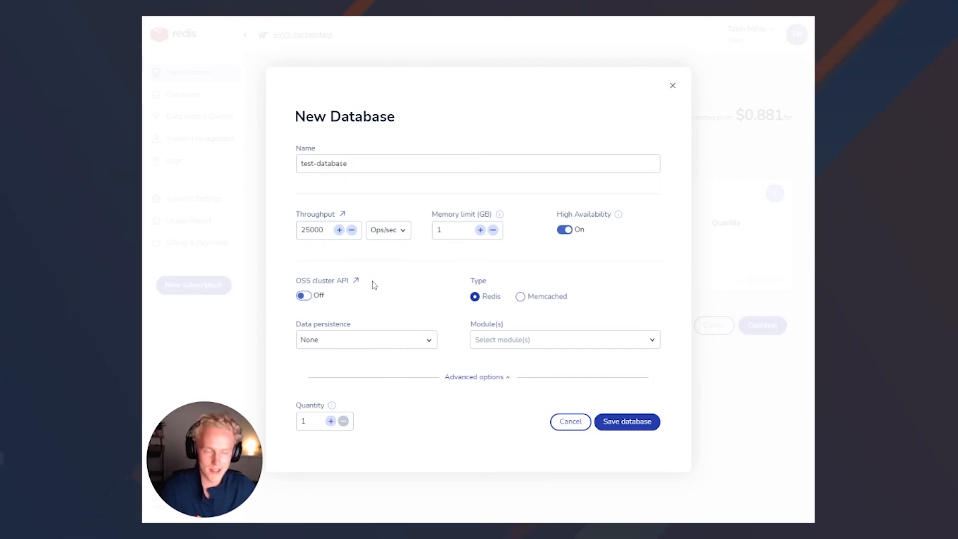
# - Keep data persistence at None and leave the database quantity at one
pyautogui.click(366, 340)
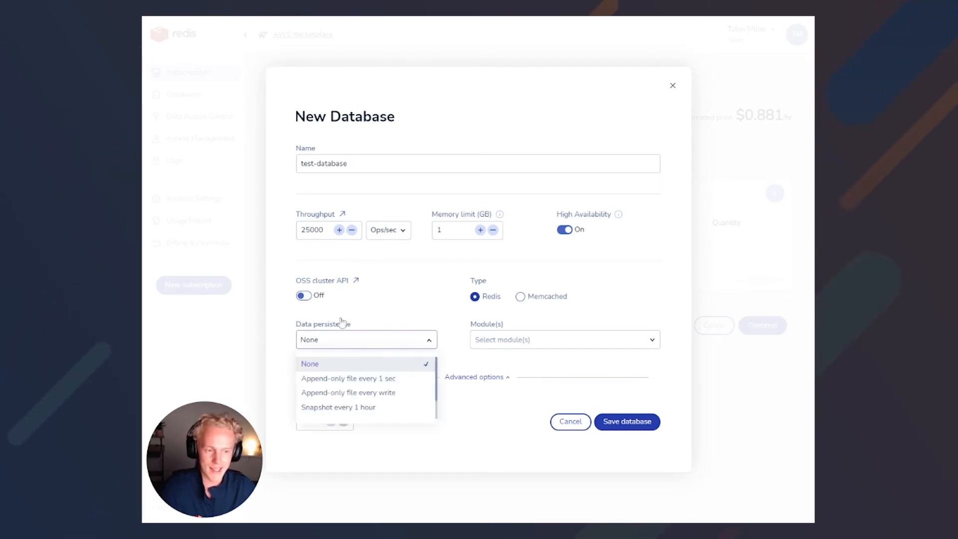
pyautogui.click(310, 364)
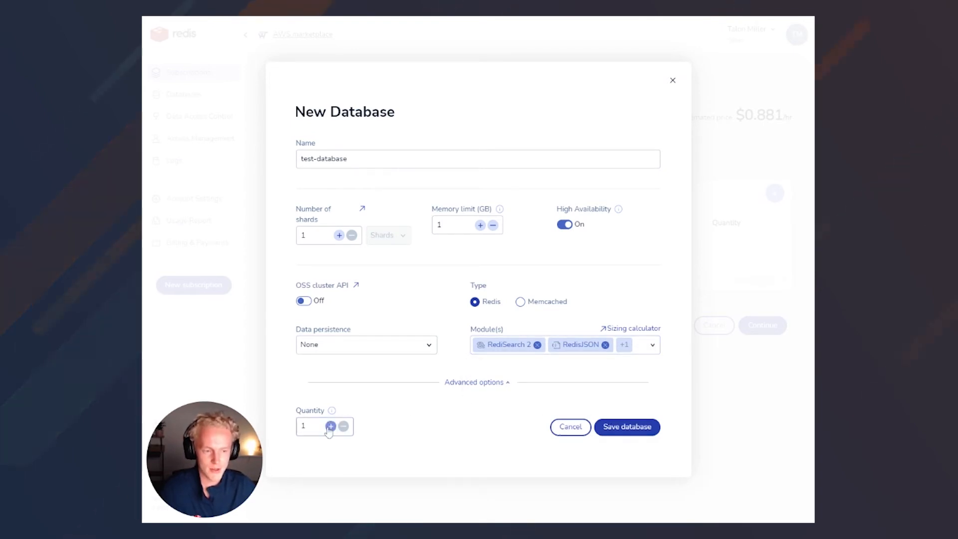
pyautogui.click(330, 426)
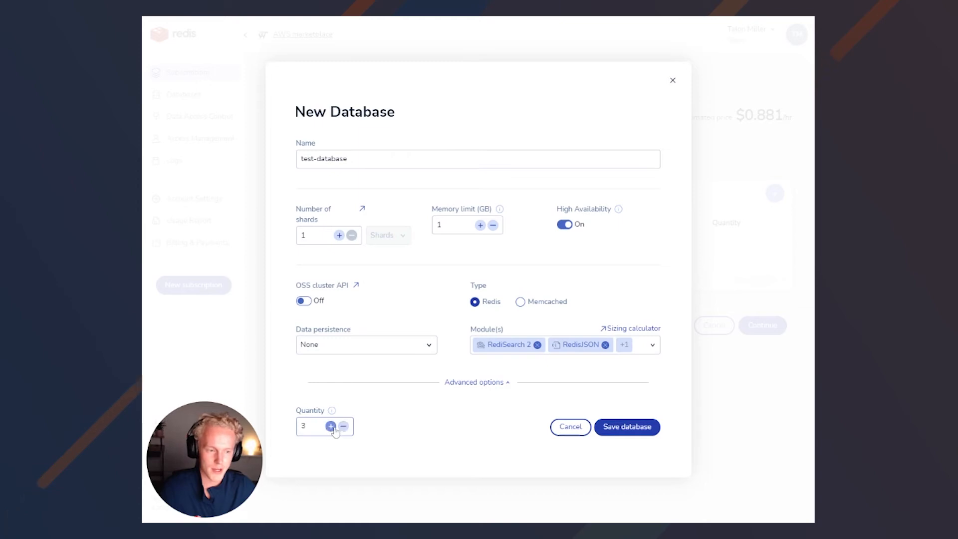
pyautogui.click(342, 426)
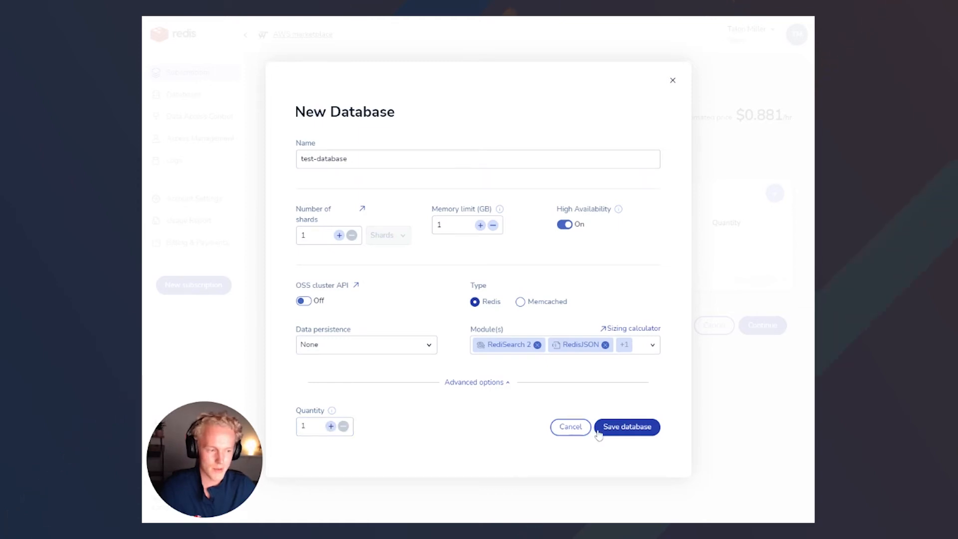
# - Save test-database, review the subscription and create Talon Subscription Test
pyautogui.click(626, 426)
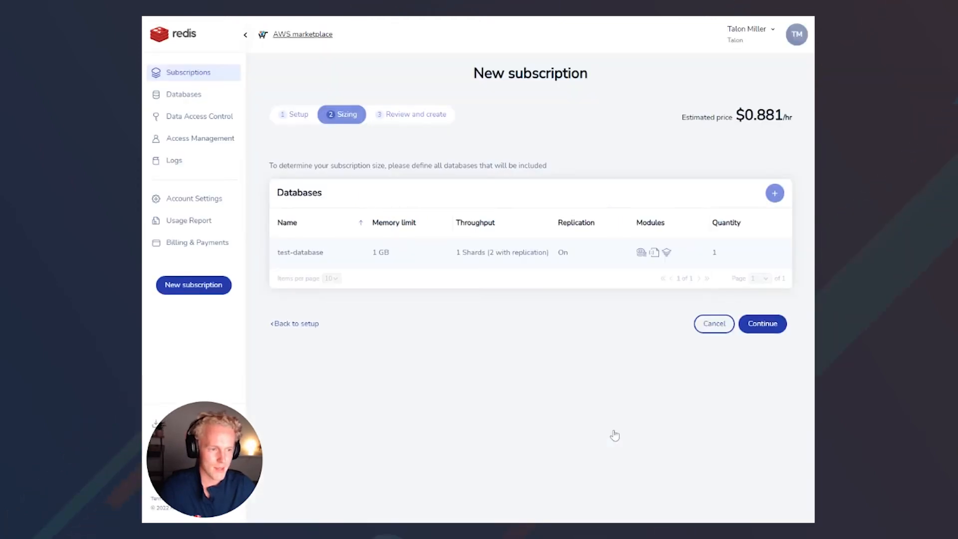
pyautogui.moveTo(591, 413)
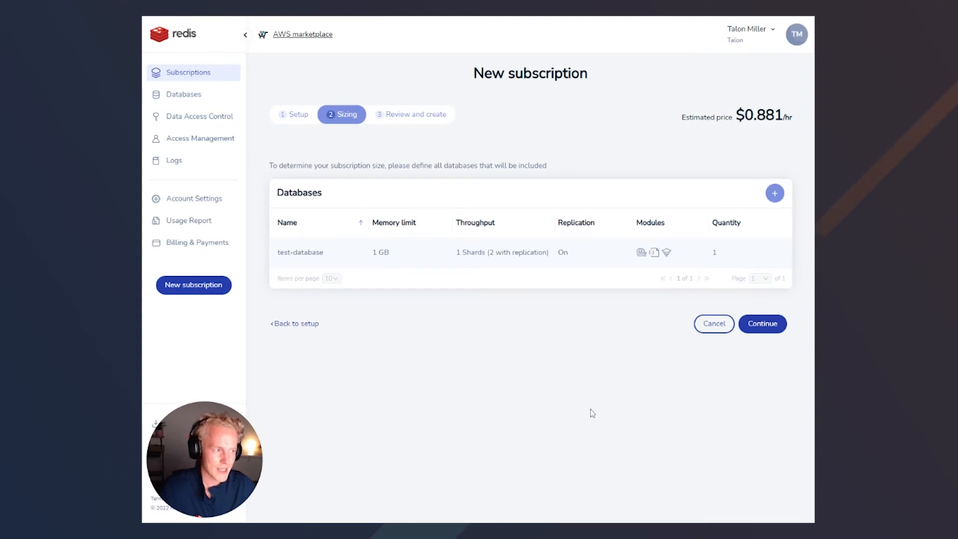
pyautogui.click(761, 324)
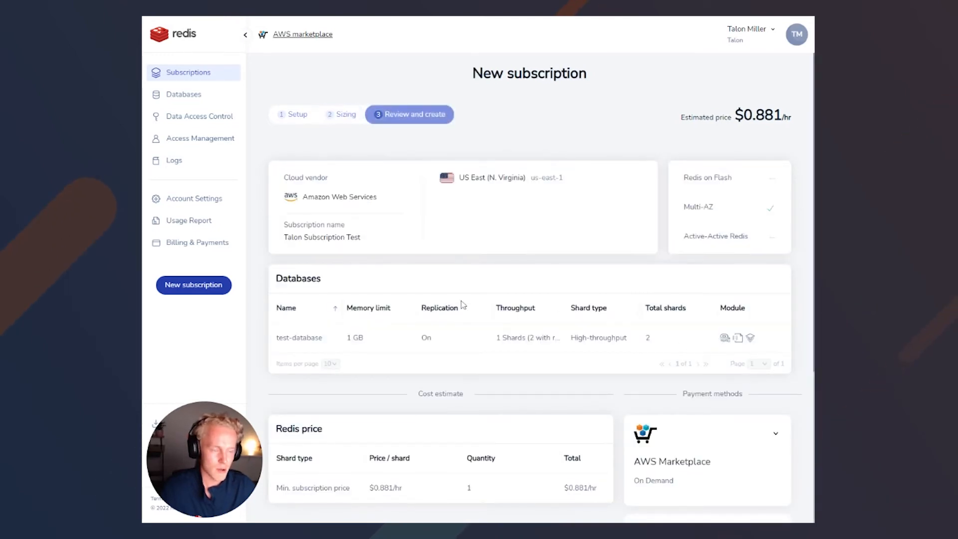
pyautogui.scroll(-3)
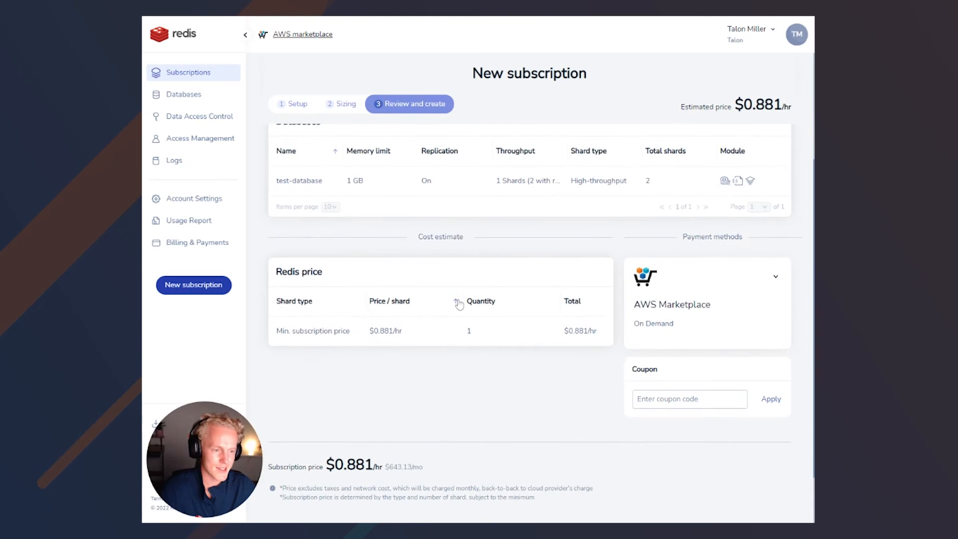
pyautogui.scroll(-3)
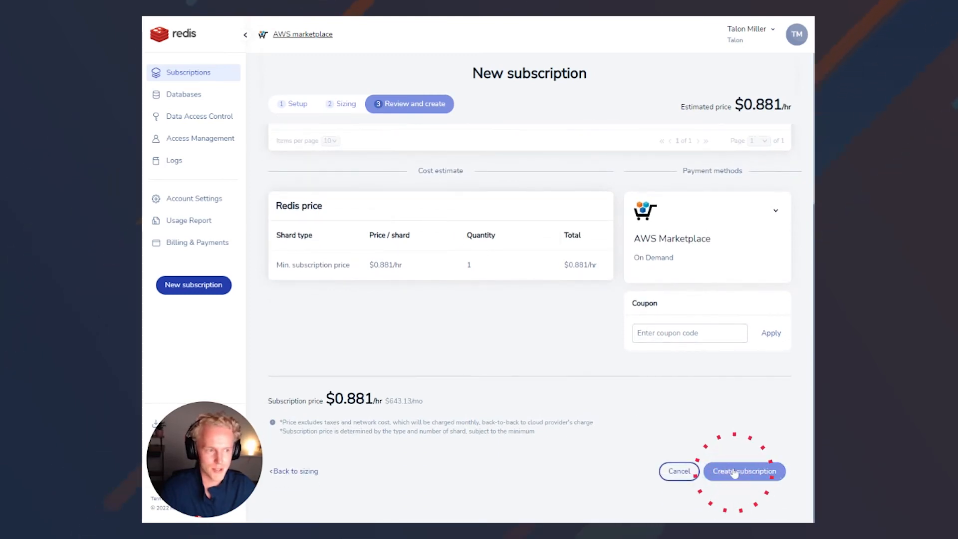
pyautogui.click(744, 471)
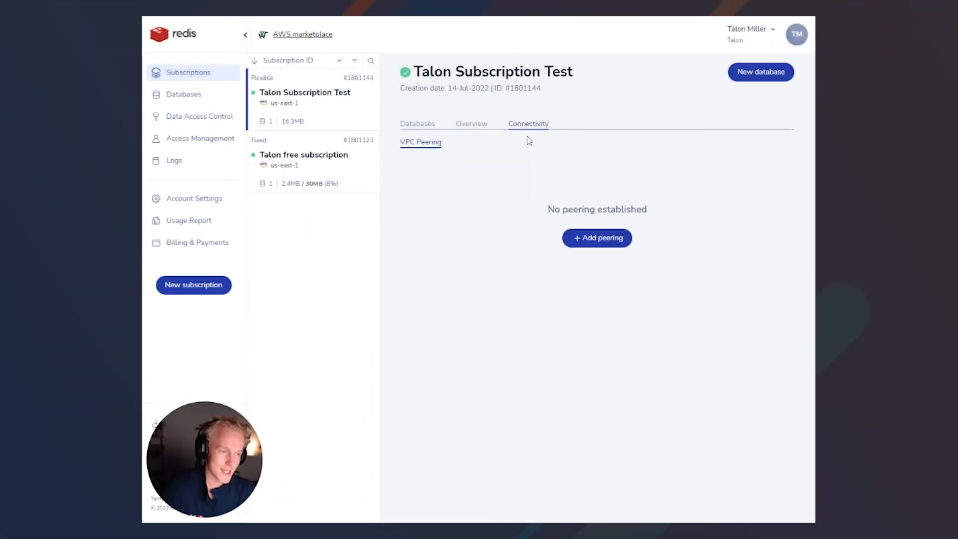
# - Start adding a VPC peering connection from the Connectivity tab
pyautogui.click(597, 237)
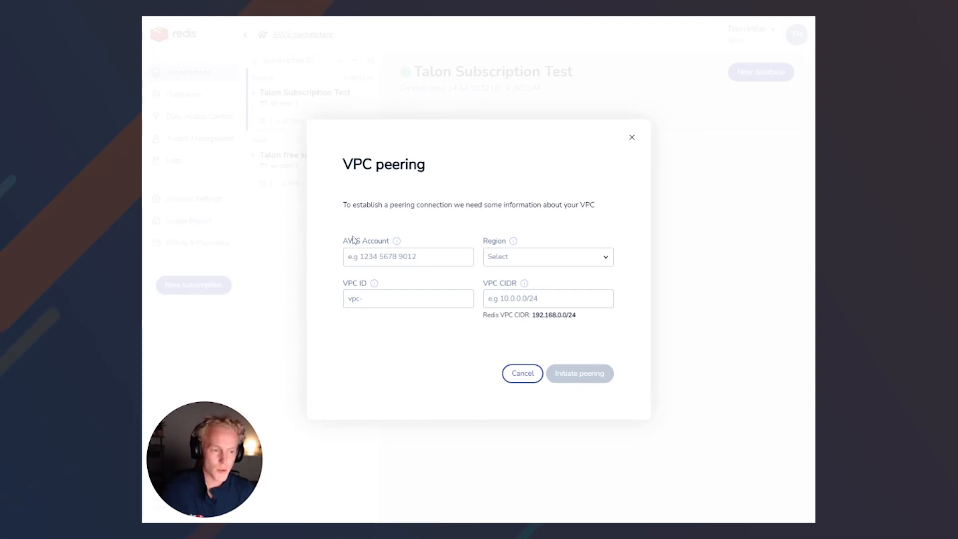
pyautogui.moveTo(490, 256)
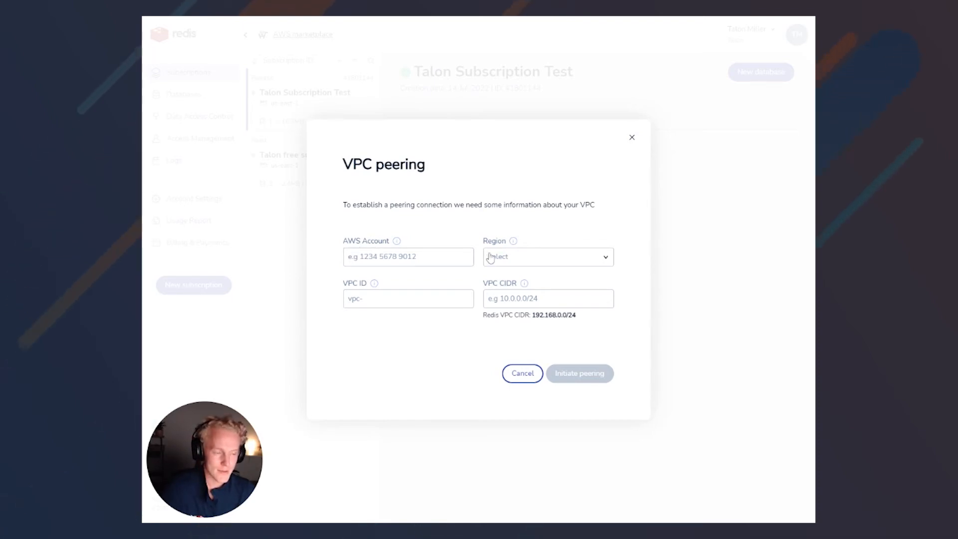
pyautogui.moveTo(388, 283)
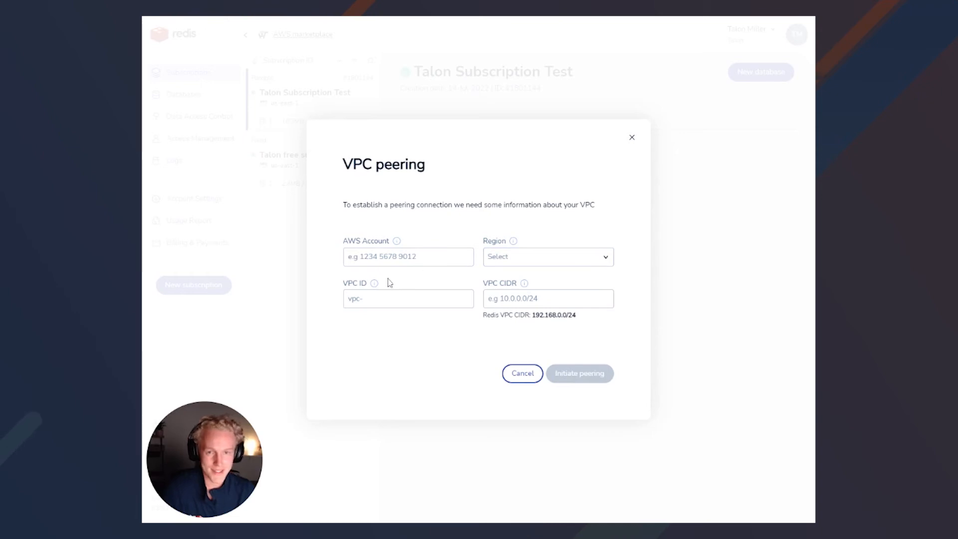
pyautogui.moveTo(443, 280)
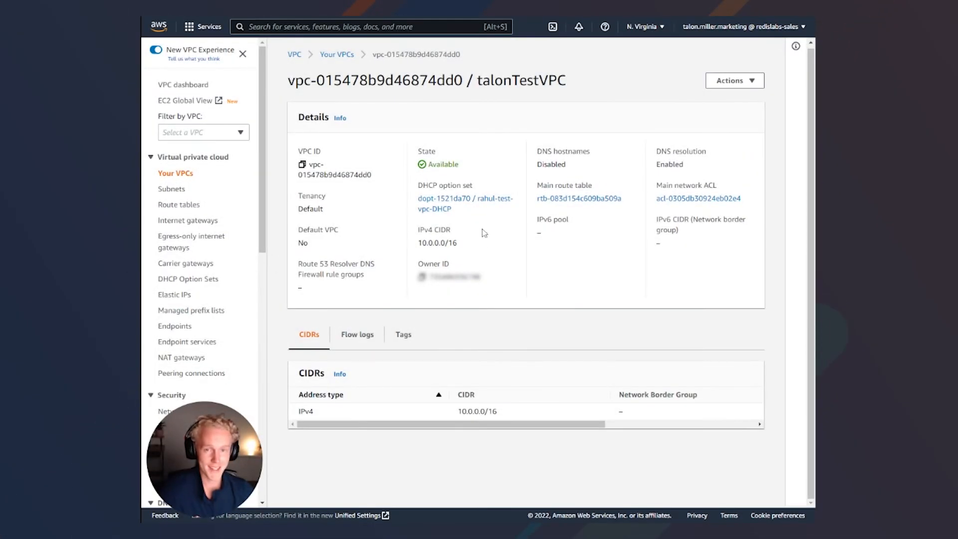
pyautogui.moveTo(751, 39)
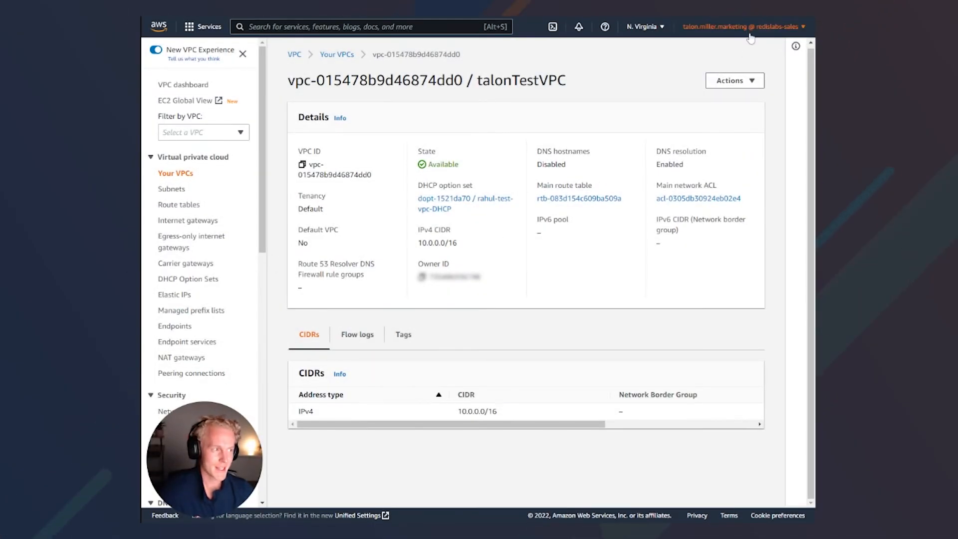
# - Copy the AWS account ID and pick out talonTestVPC's IPv4 CIDR 10.0.0.0/16
pyautogui.click(741, 25)
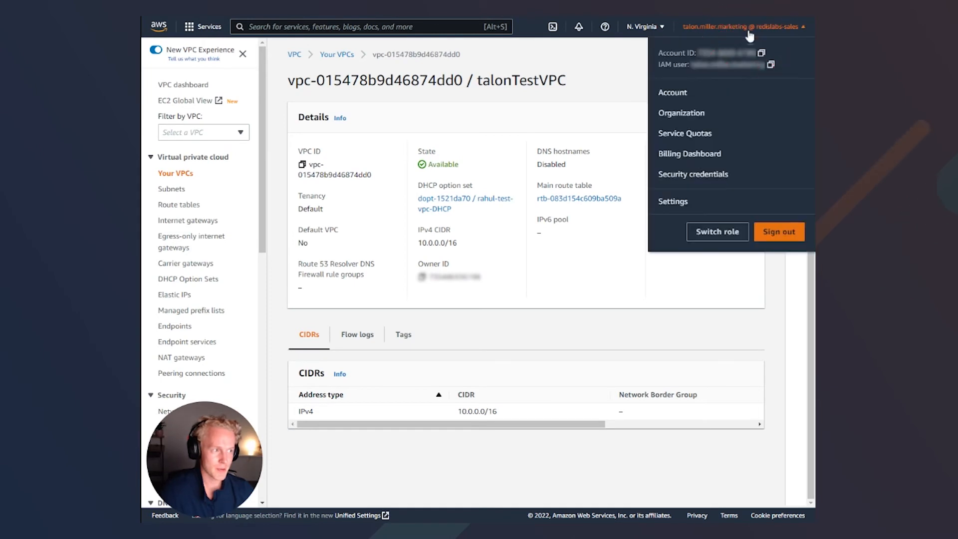
pyautogui.moveTo(658, 58)
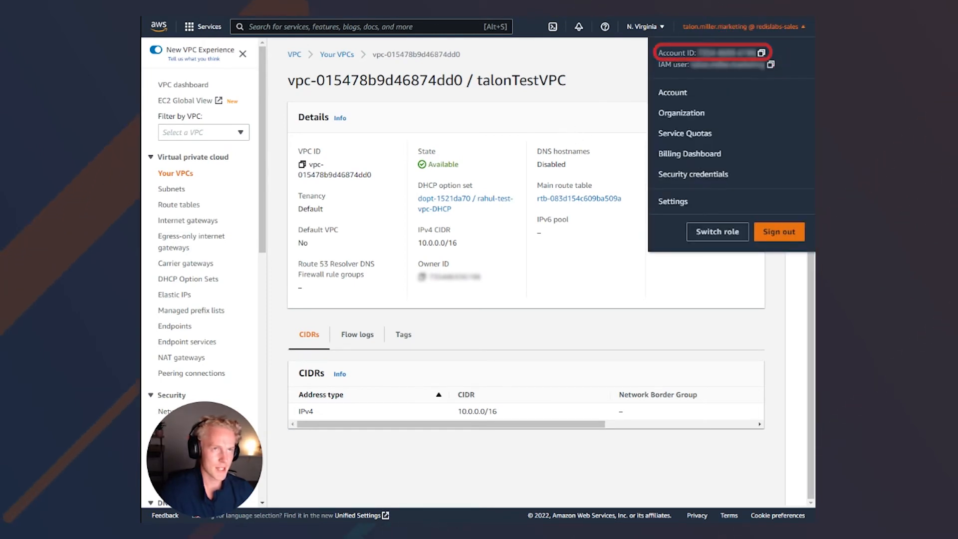
pyautogui.click(398, 112)
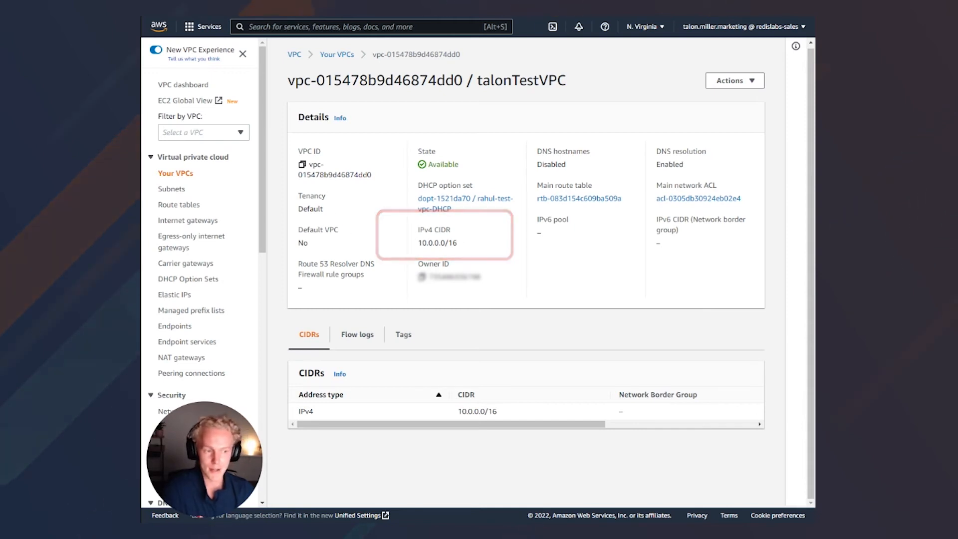
pyautogui.doubleClick(436, 243)
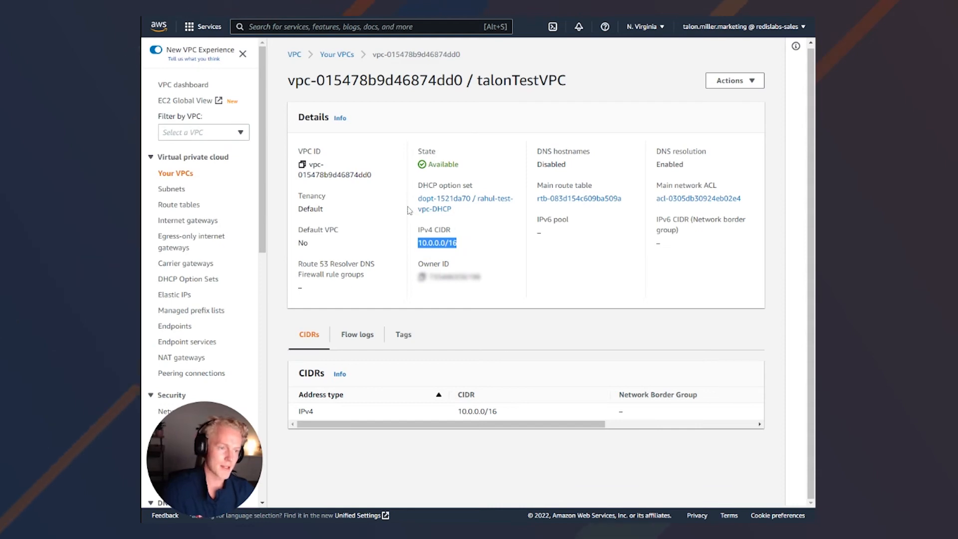
pyautogui.moveTo(350, 186)
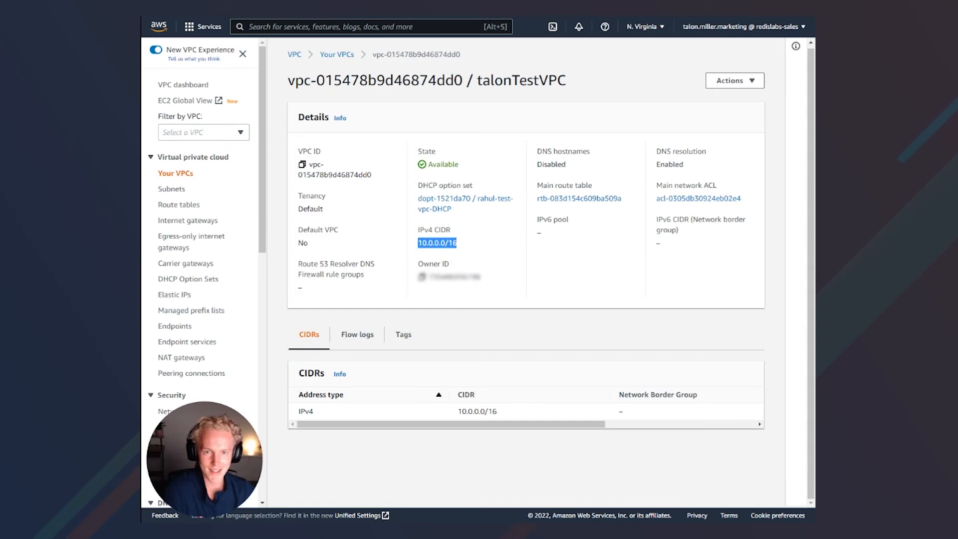
pyautogui.moveTo(412, 181)
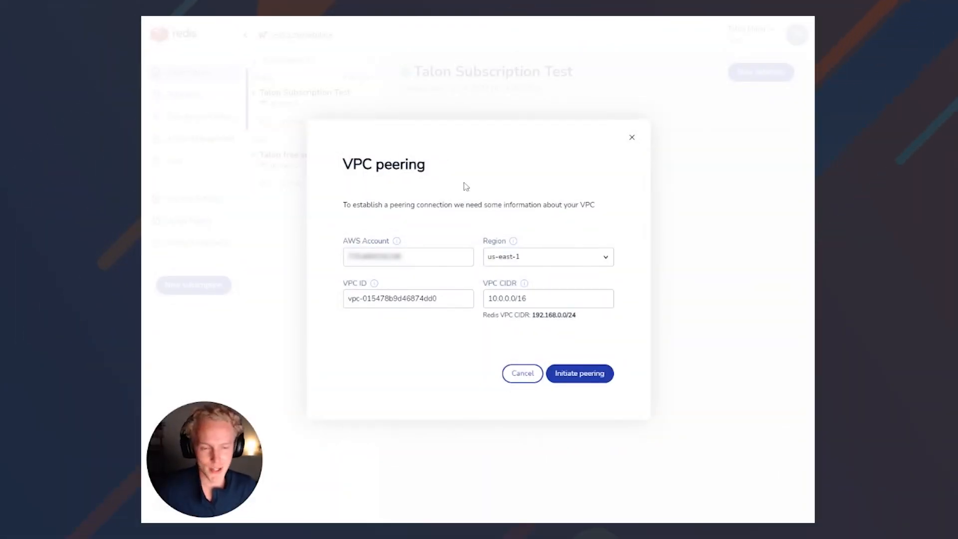
# - Initiate peering to vpc-015478b9d46874dd0 with CIDR 10.0.0.0/16
pyautogui.click(579, 373)
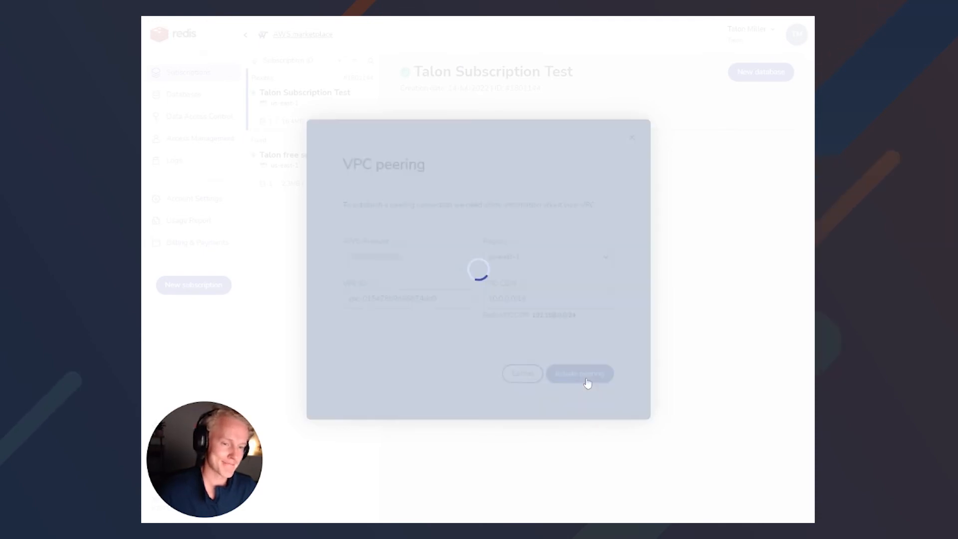
pyautogui.click(579, 374)
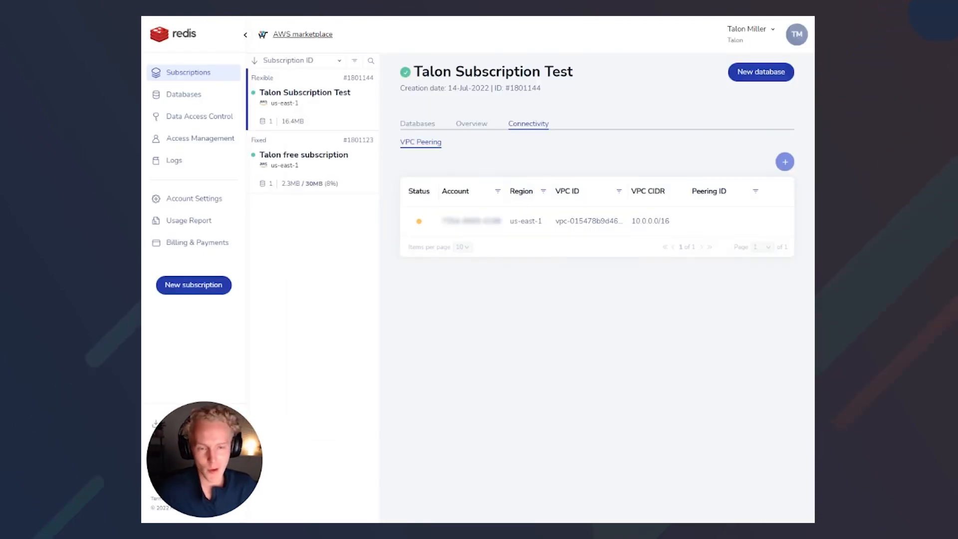
pyautogui.moveTo(524, 337)
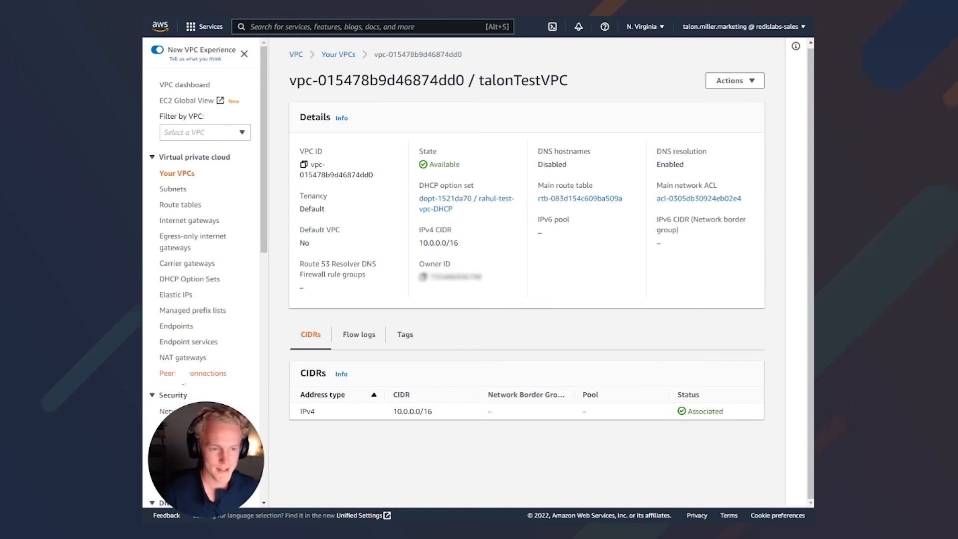
# - Accept the pending peering request pcx-0dde3956390f9bf4a, linking 192.168.0.0/24 with talonTestVPC's 10.0.0.0/16
pyautogui.click(194, 372)
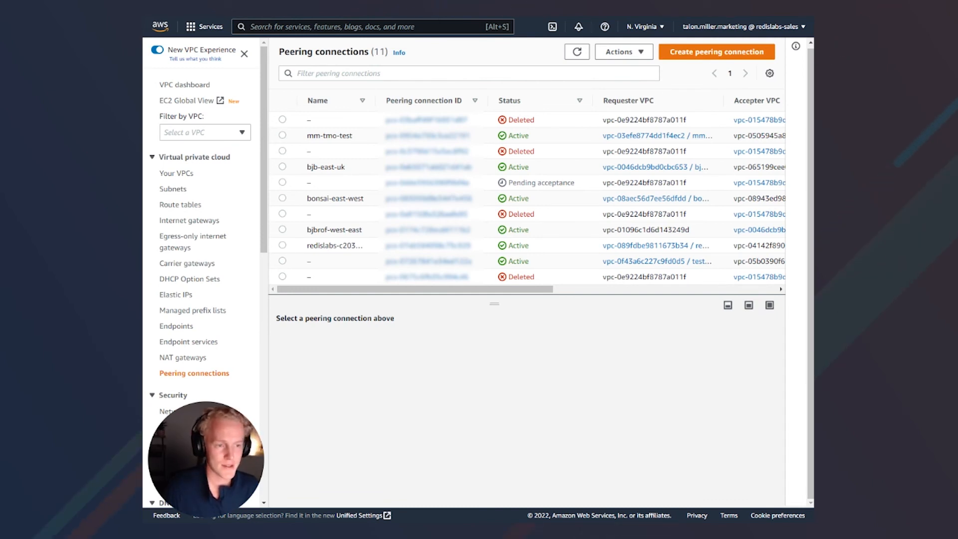
pyautogui.click(282, 183)
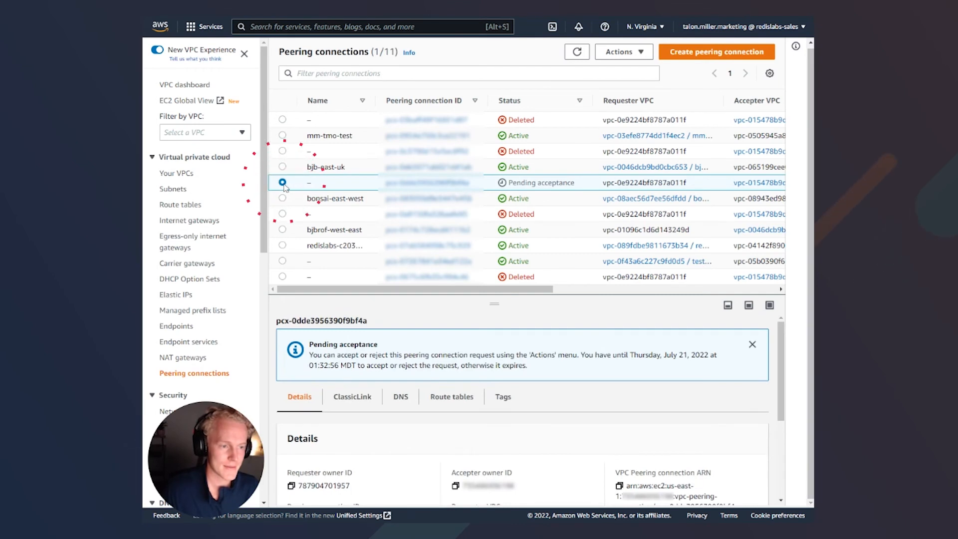
pyautogui.click(623, 50)
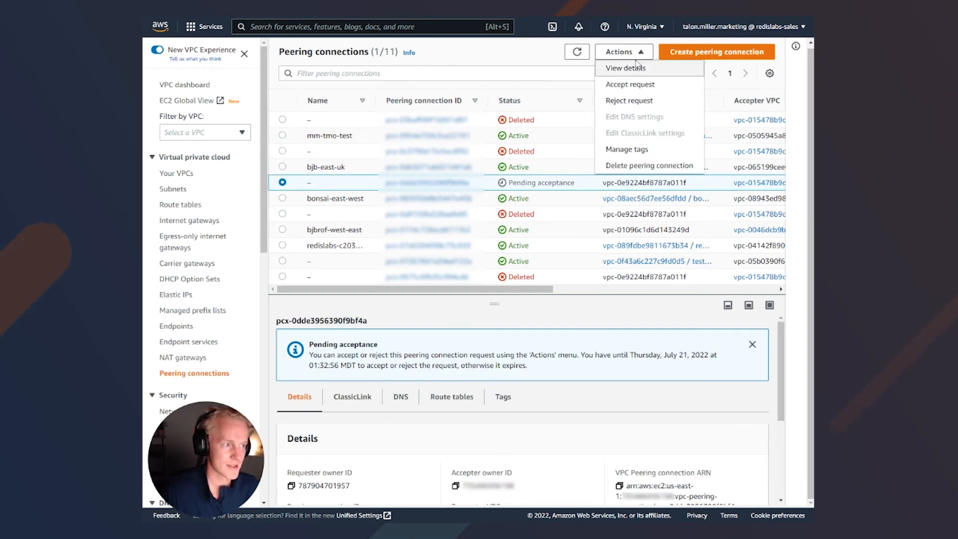
pyautogui.click(630, 84)
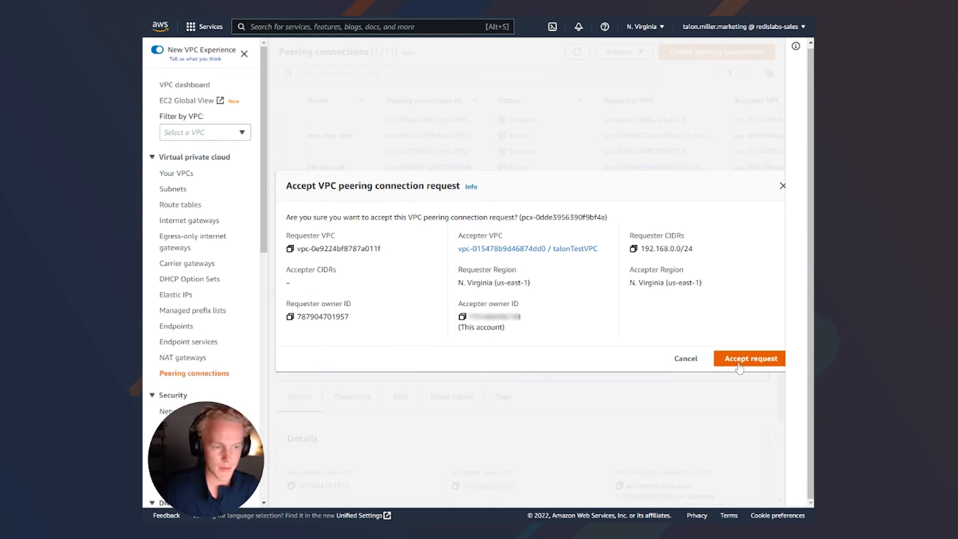
pyautogui.click(750, 359)
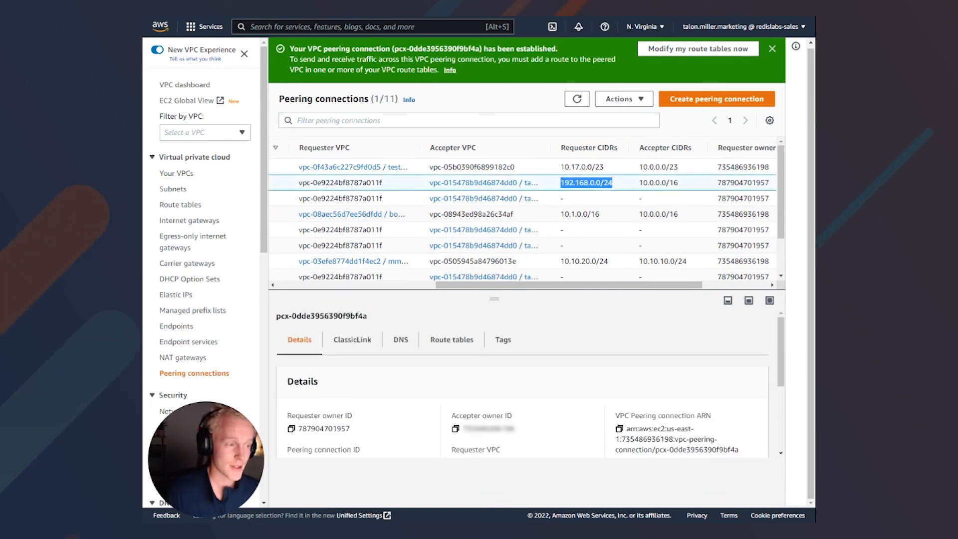
pyautogui.moveTo(311, 161)
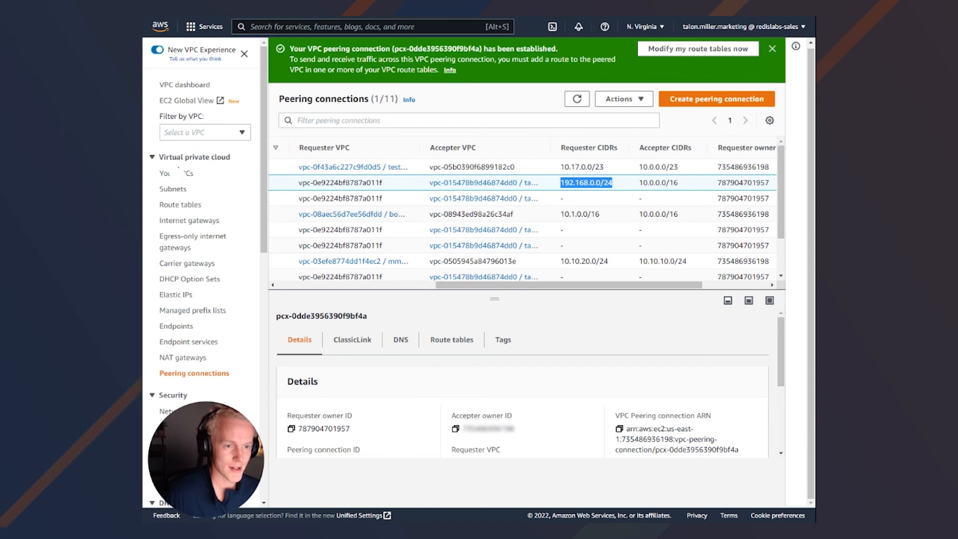
pyautogui.click(483, 181)
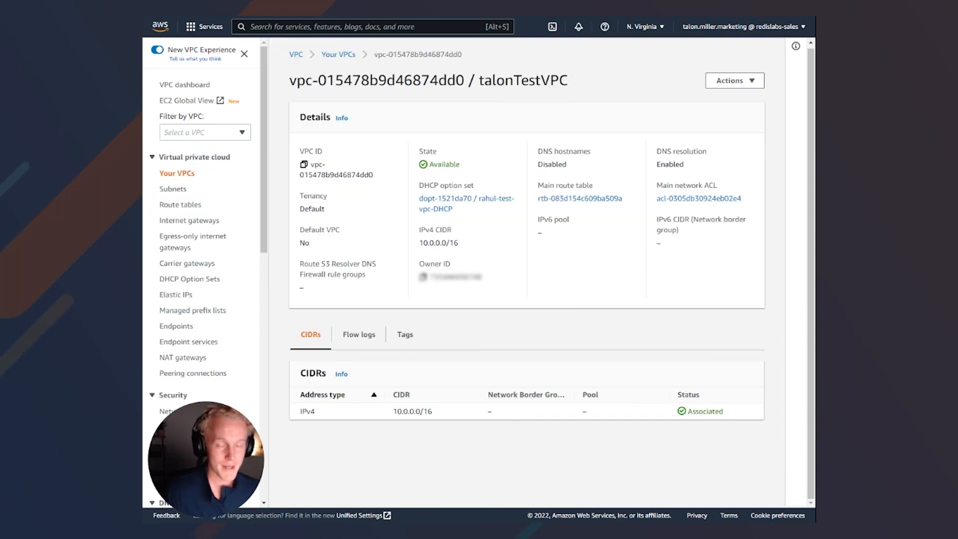
pyautogui.moveTo(579, 197)
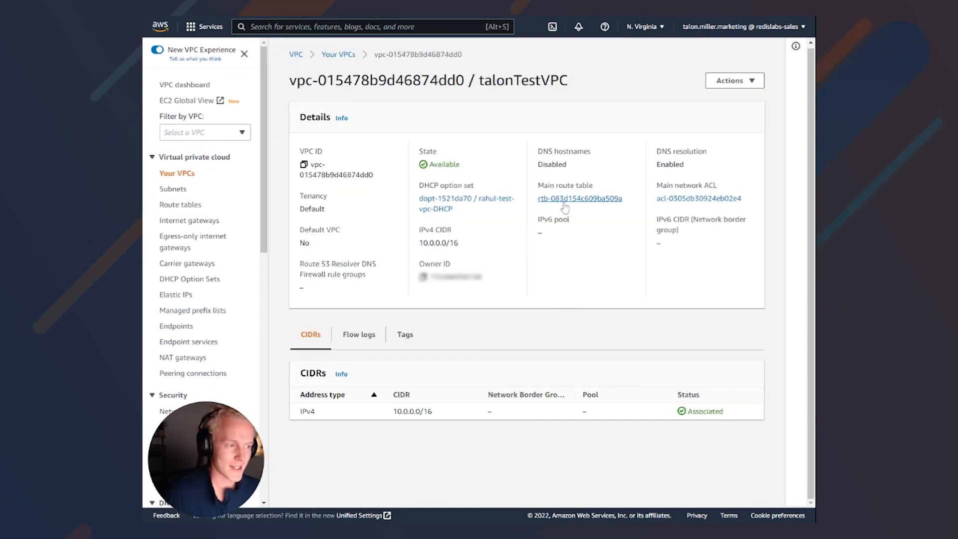
# - Start editing routes on talonTestVPC's main route table rtb-083d154c609ba509a
pyautogui.click(579, 198)
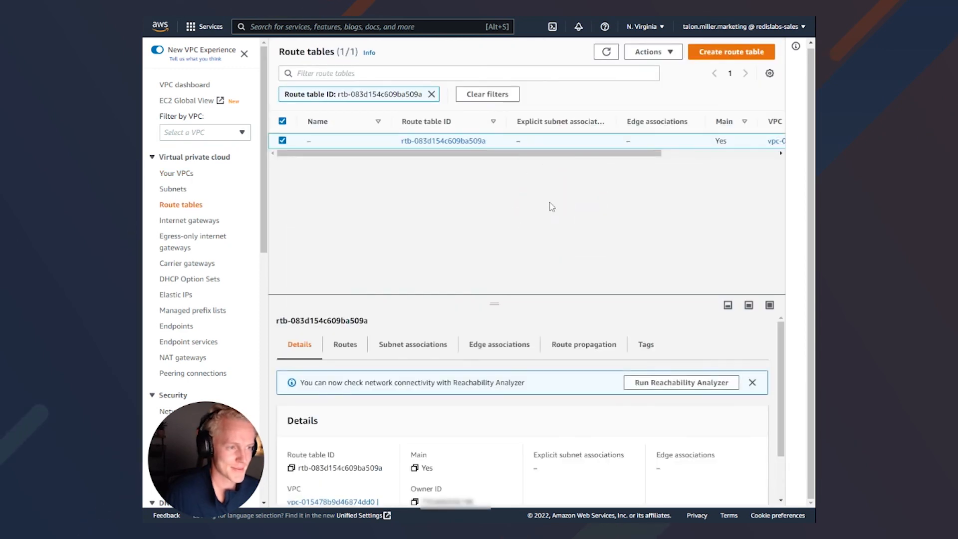
pyautogui.moveTo(662, 116)
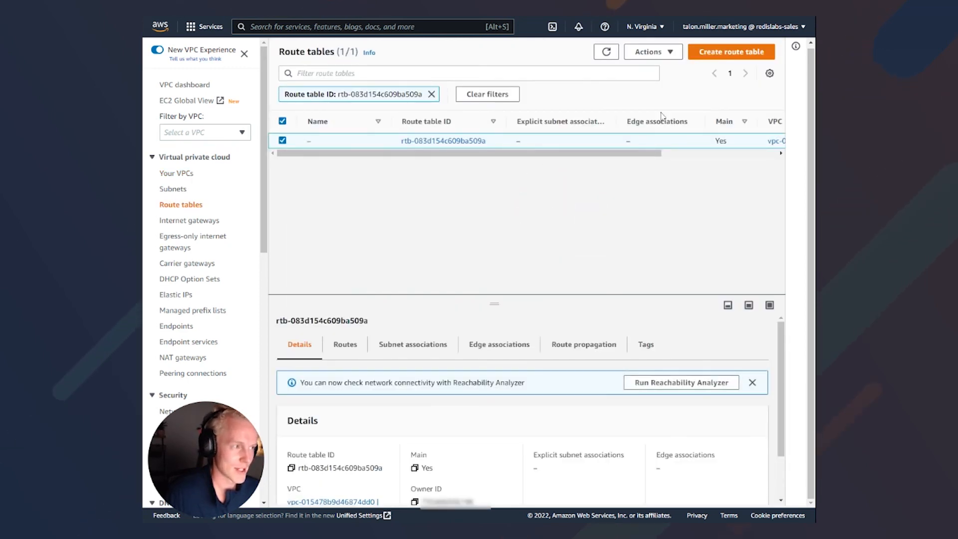
pyautogui.click(651, 51)
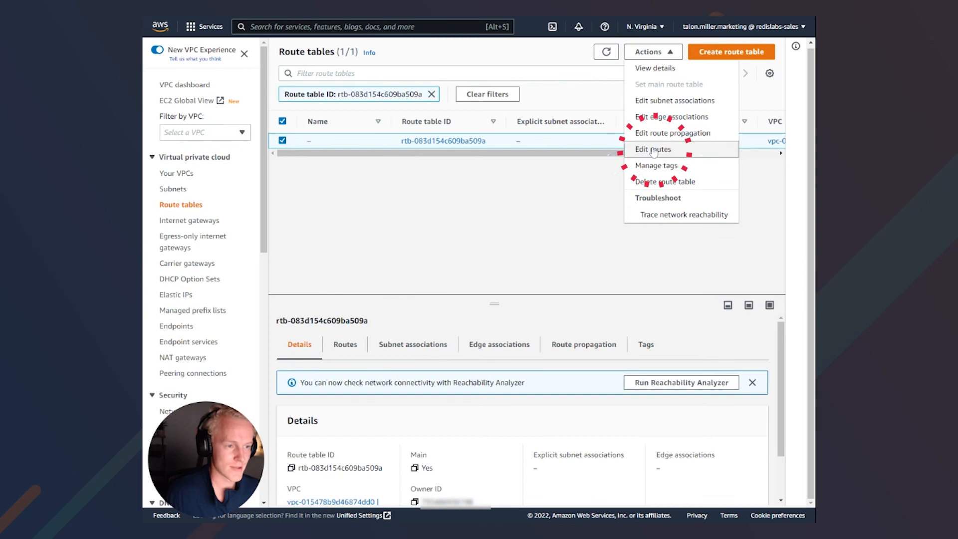
pyautogui.click(653, 148)
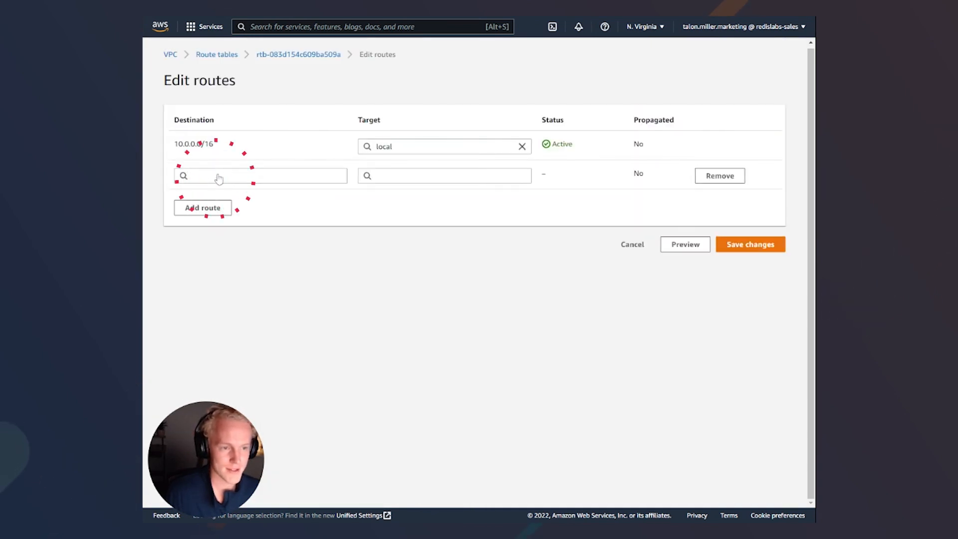
# - Add and save a route sending 192.168.0.0/24 to peering connection pcx-0dde3956390f9bf4a
pyautogui.click(259, 176)
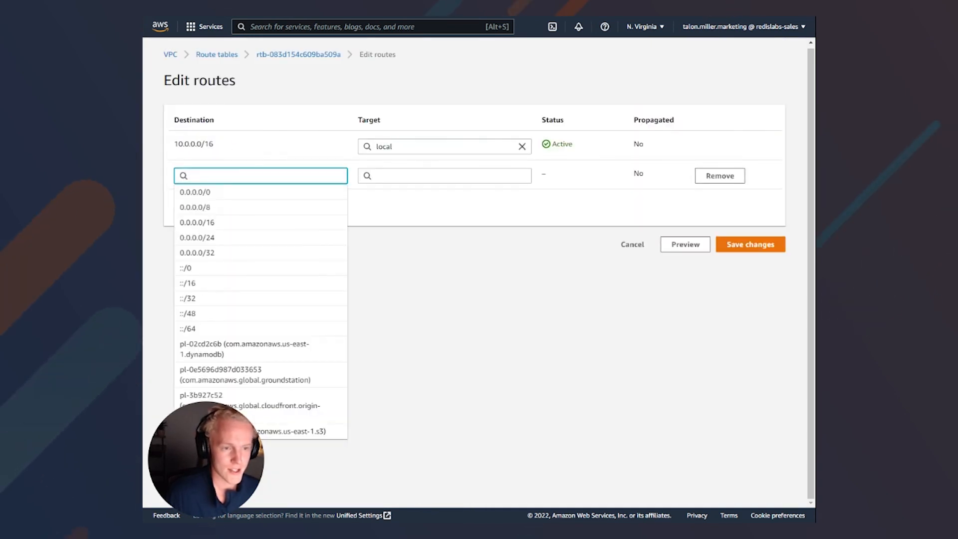
pyautogui.write('192.168.0.0/24')
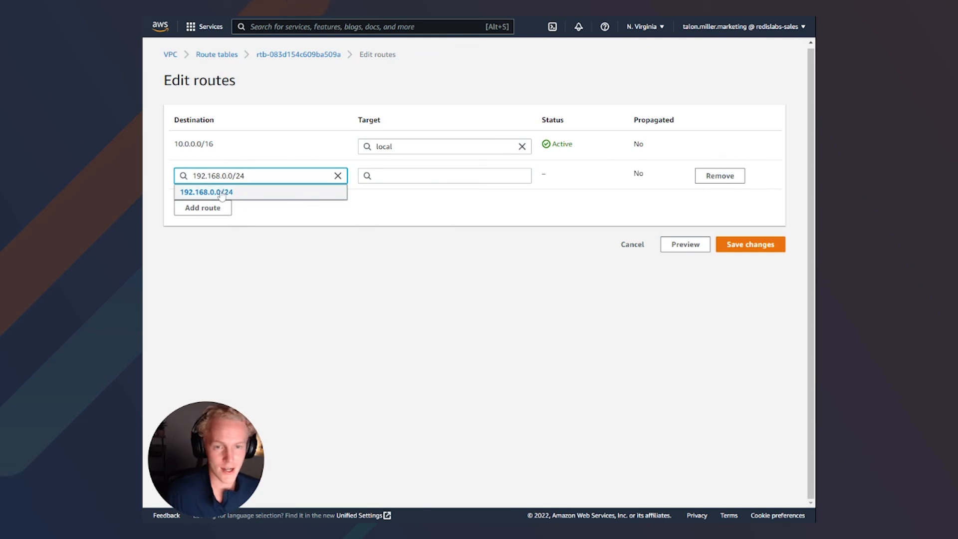
pyautogui.click(444, 176)
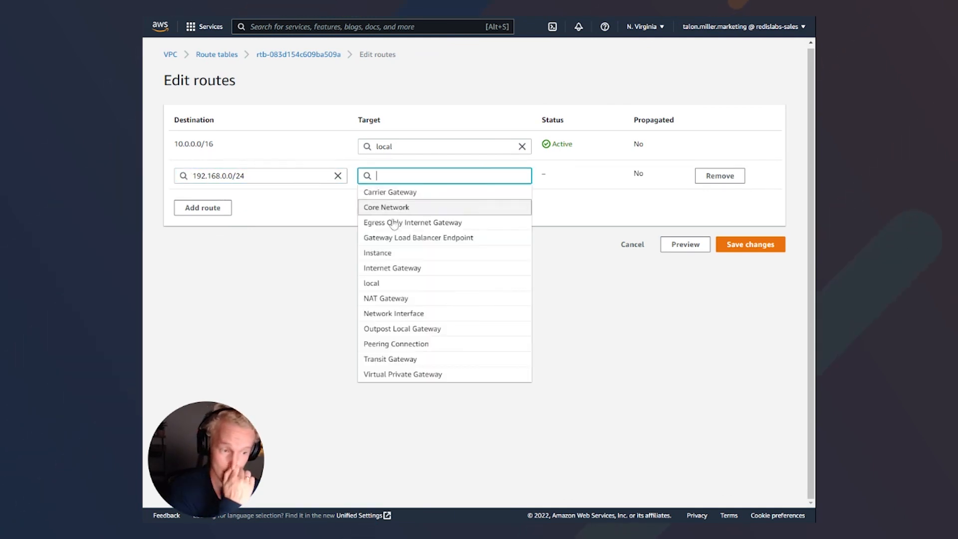
pyautogui.write('pcx-')
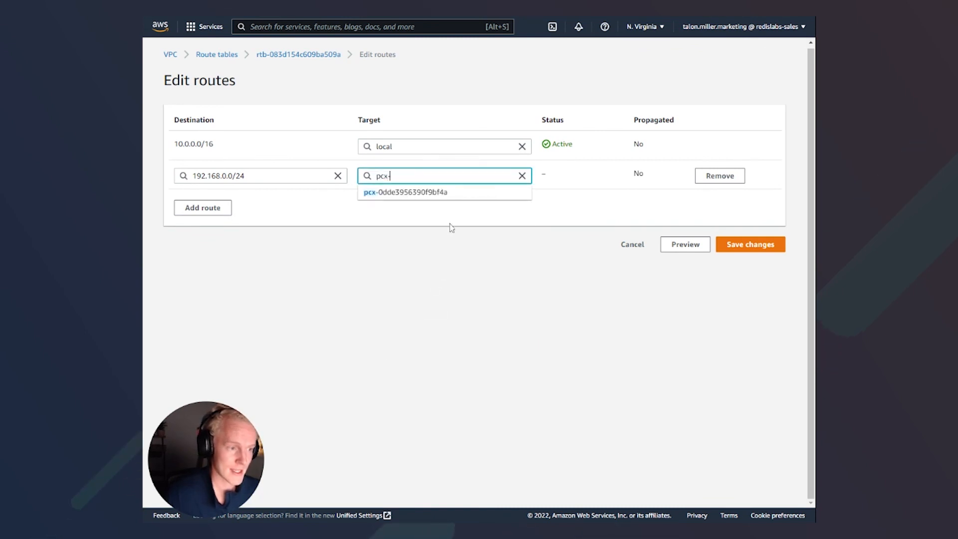
pyautogui.moveTo(418, 191)
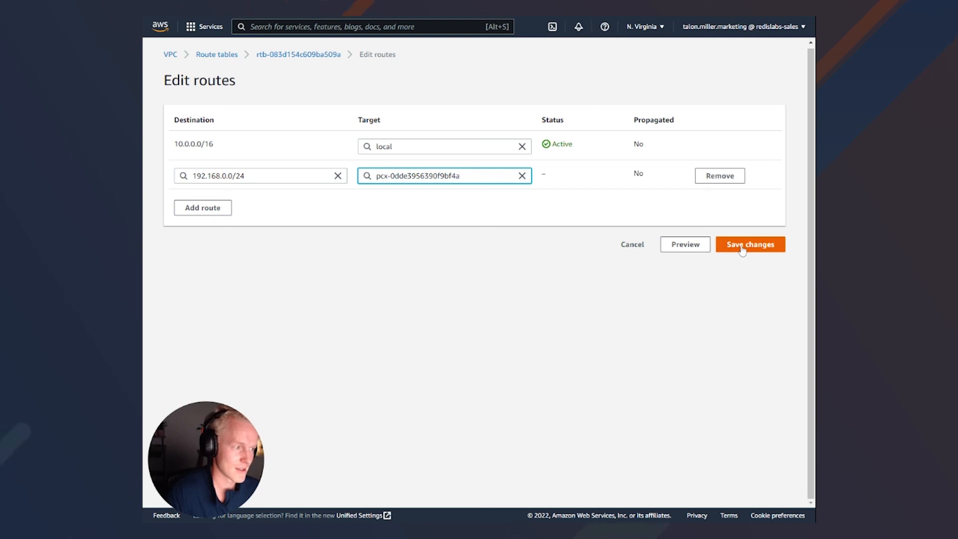
pyautogui.click(750, 243)
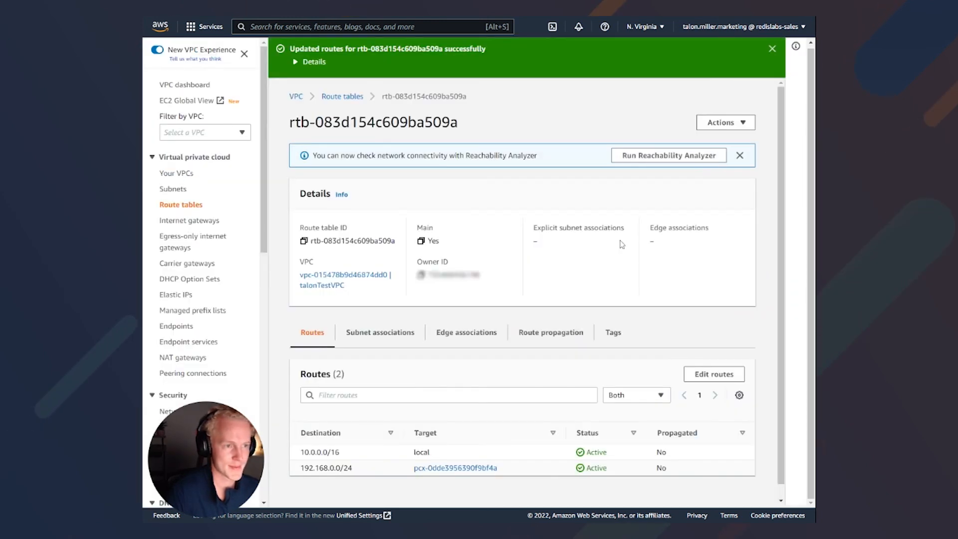
pyautogui.moveTo(486, 228)
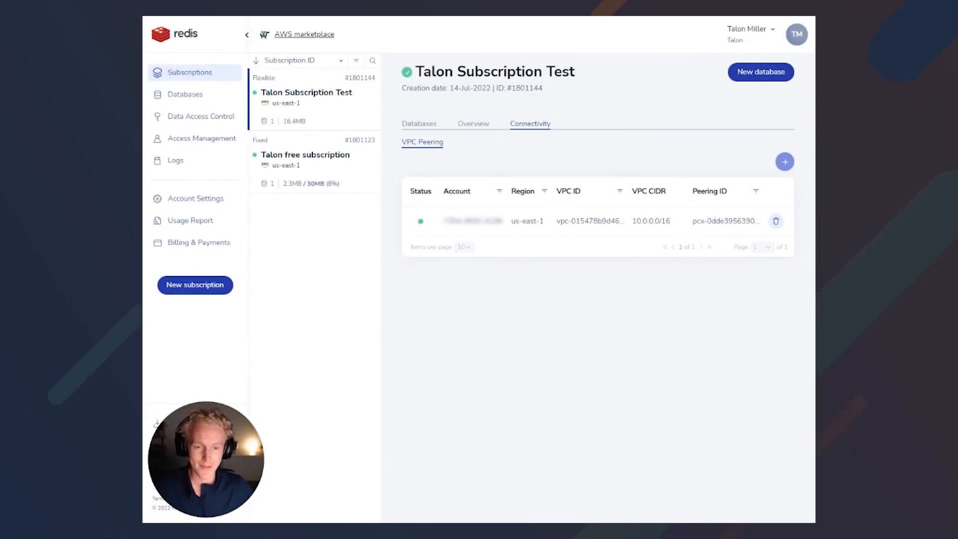
pyautogui.moveTo(420, 220)
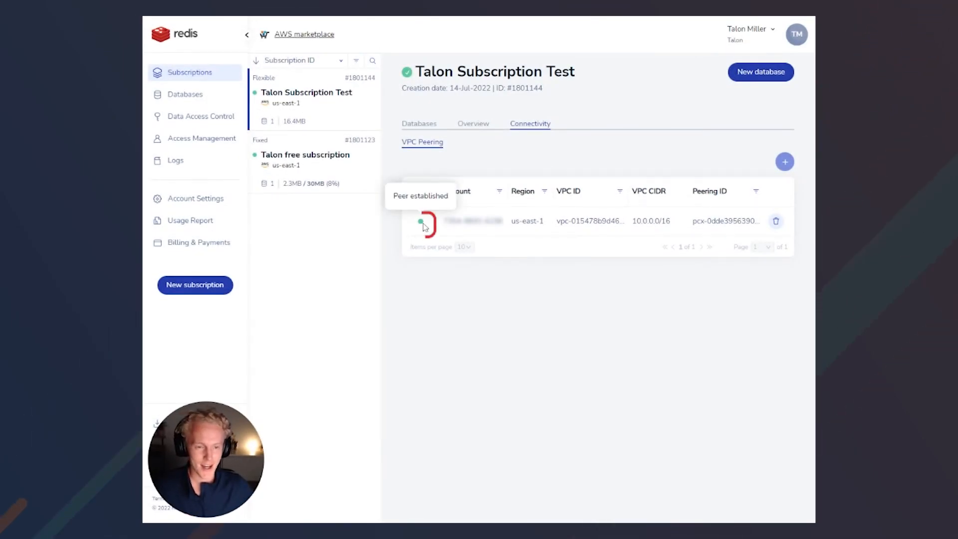